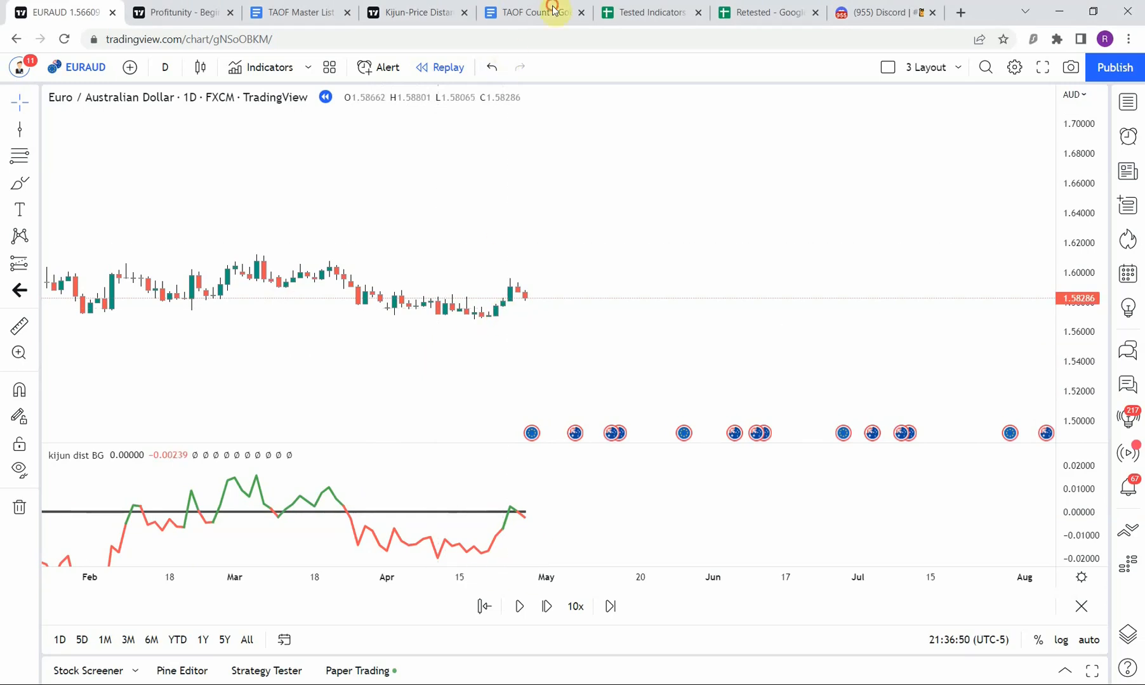
# Switch to the TAOF Count doc showing 62 strategies, 812 indicators, 22 retested.
pyautogui.click(533, 12)
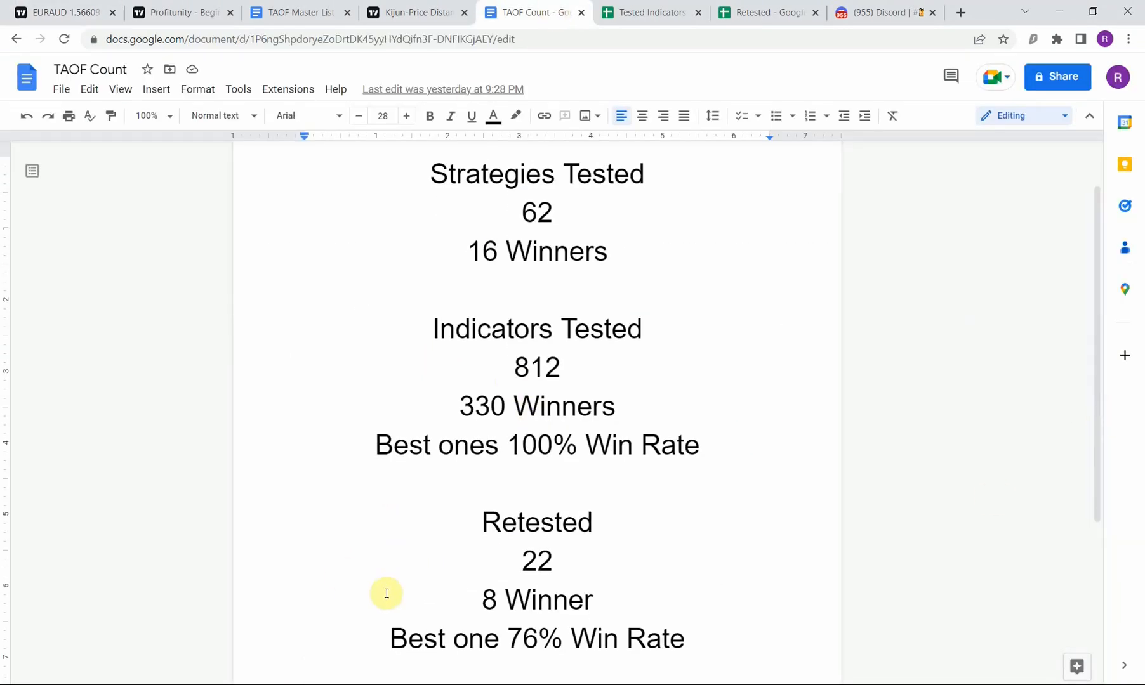
pyautogui.moveTo(309, 654)
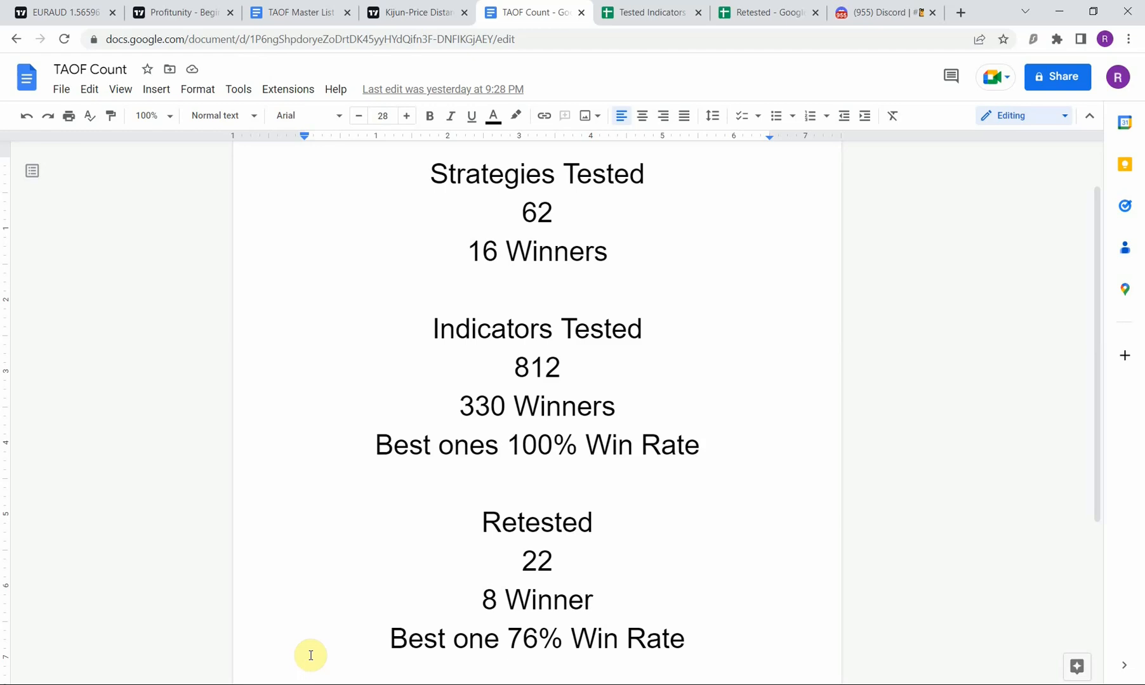
# Return to the EURAUD daily chart and shift the view slightly sideways.
pyautogui.click(62, 12)
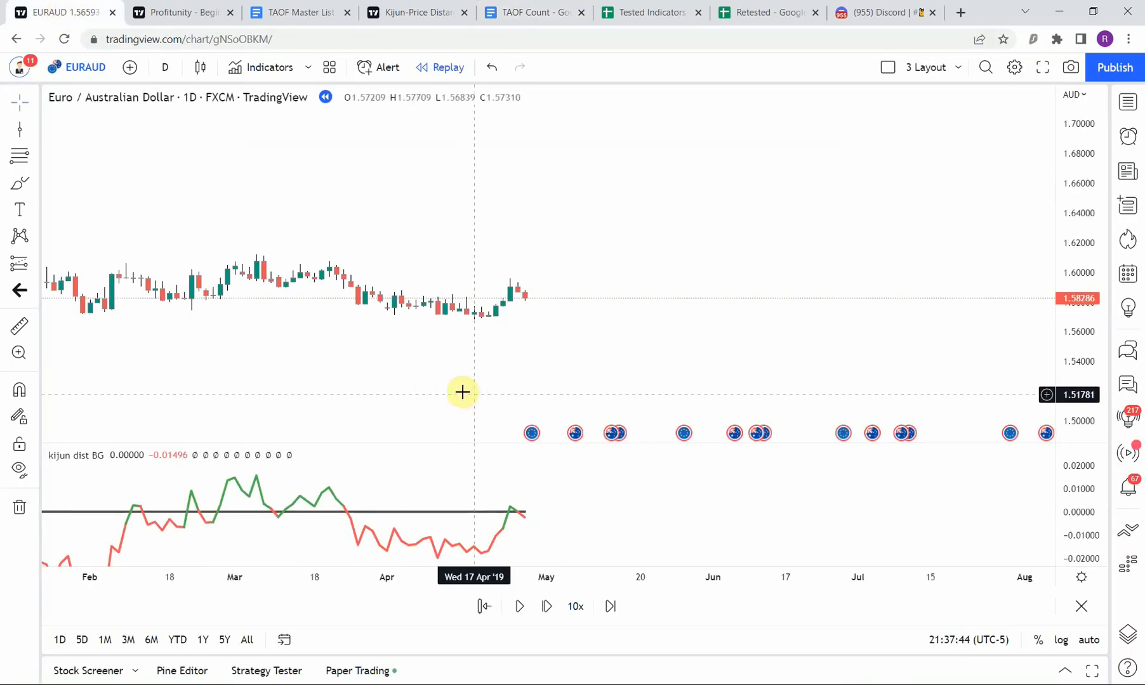
pyautogui.moveTo(462, 392); pyautogui.dragTo(487, 375)
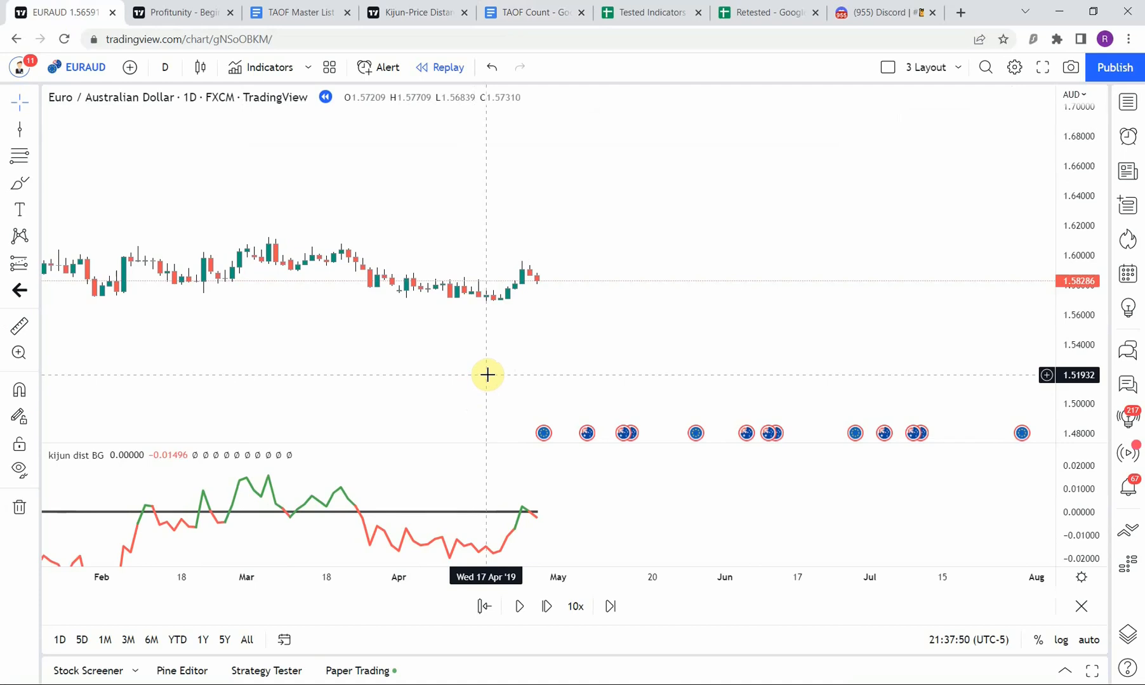
pyautogui.moveTo(488, 447)
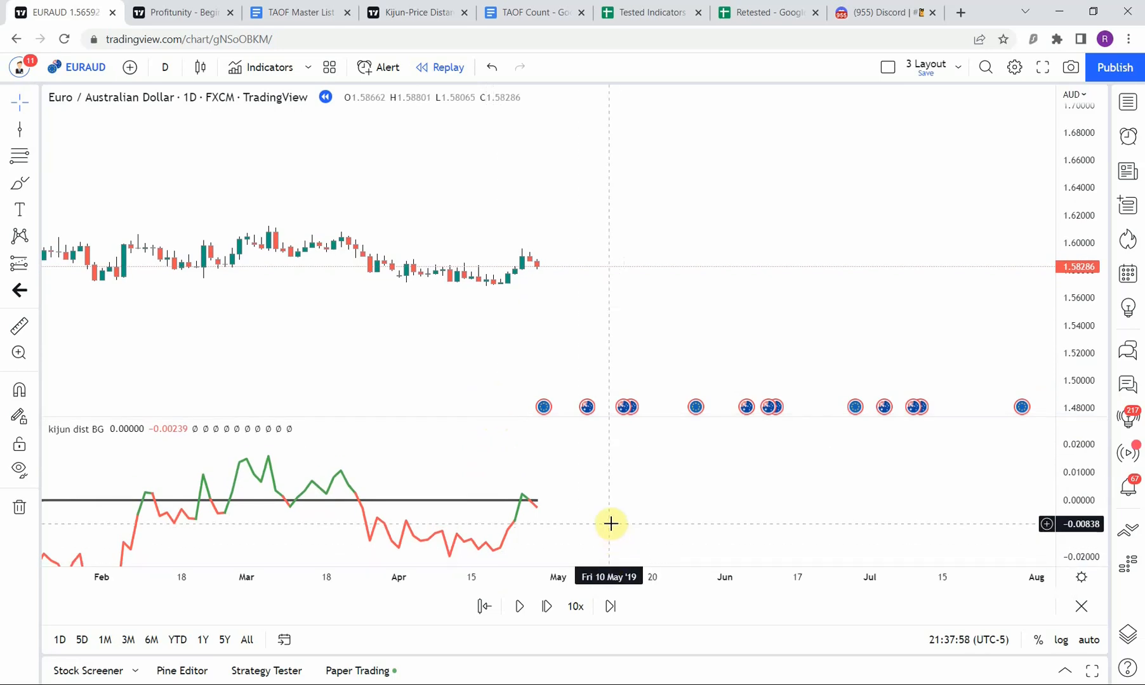
pyautogui.moveTo(334, 496)
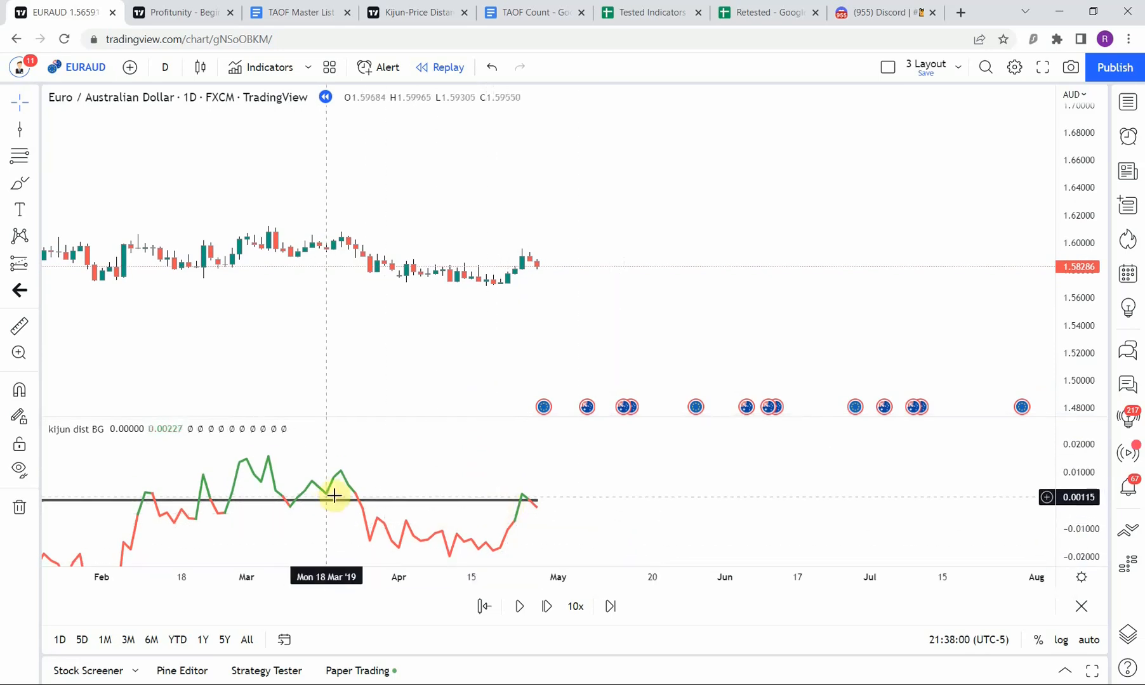
pyautogui.moveTo(489, 472)
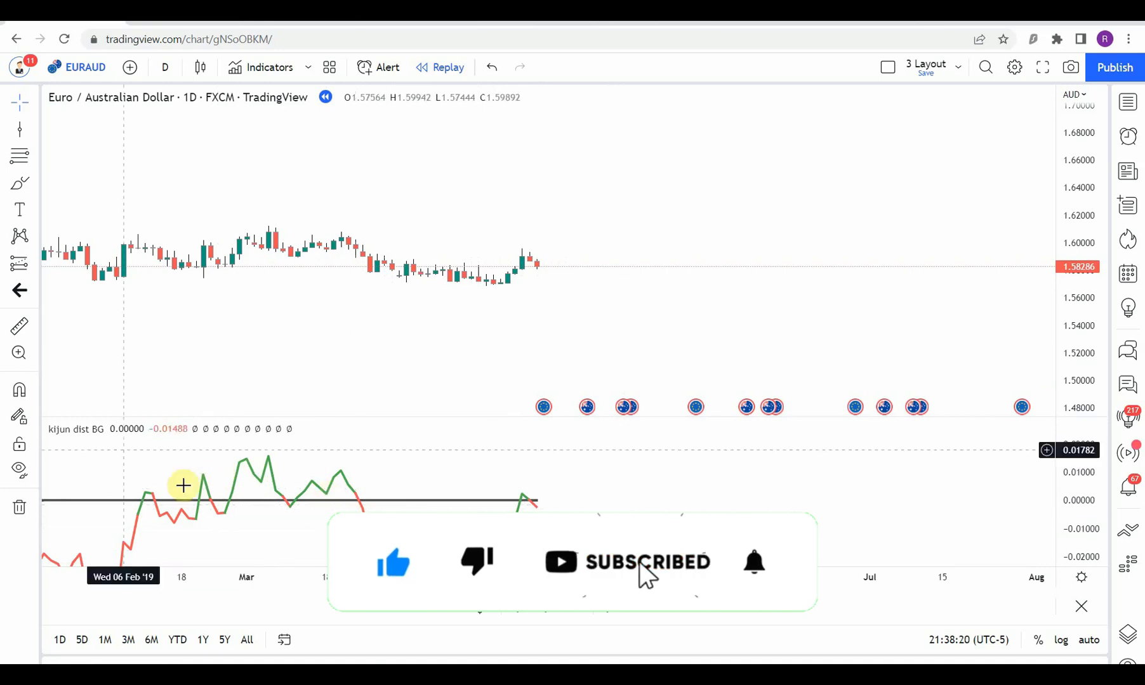
# Turn off Kijun-Sen Background in the kijun dist BG indicator settings.
pyautogui.click(137, 429)
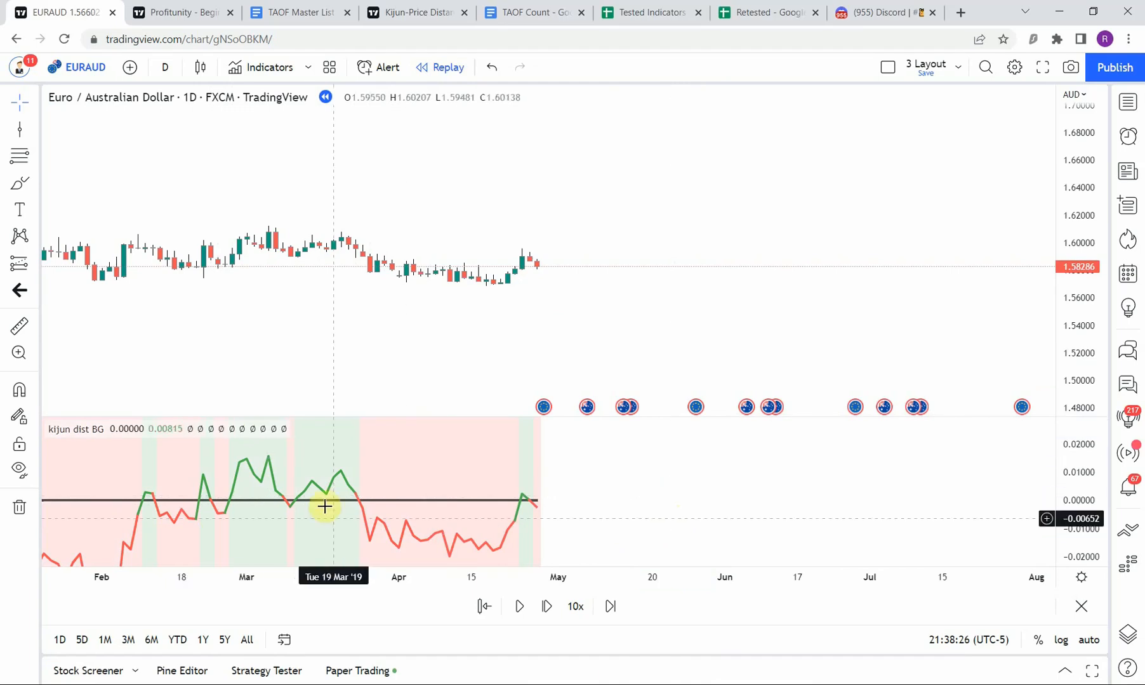
pyautogui.moveTo(380, 505)
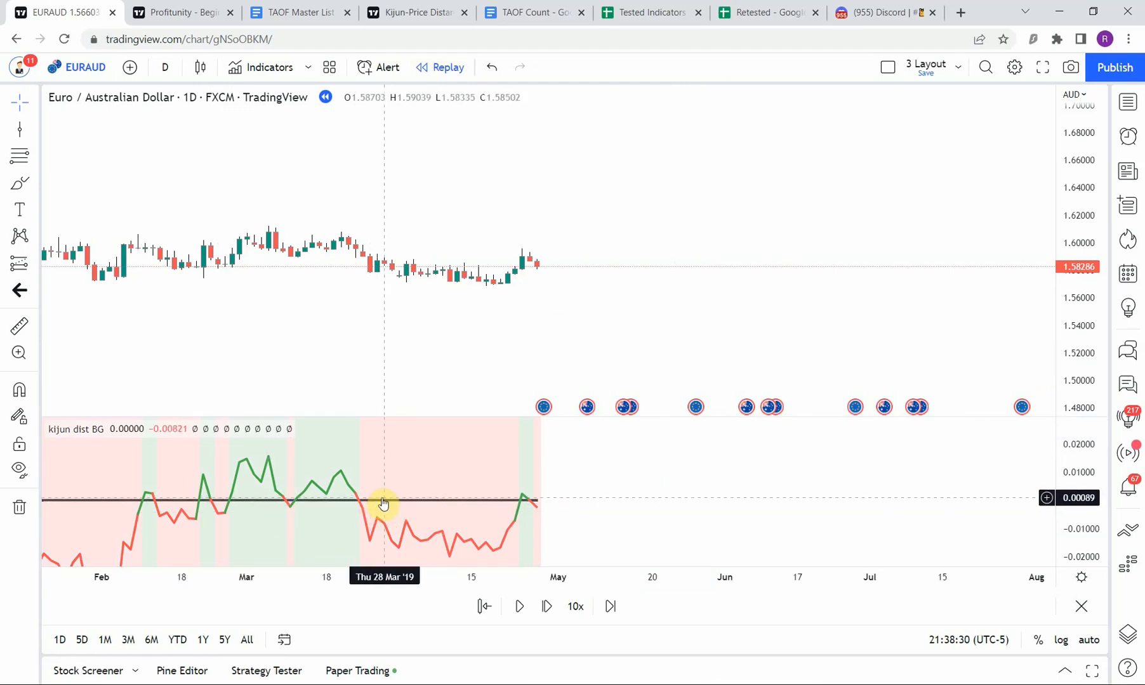
pyautogui.moveTo(637, 507)
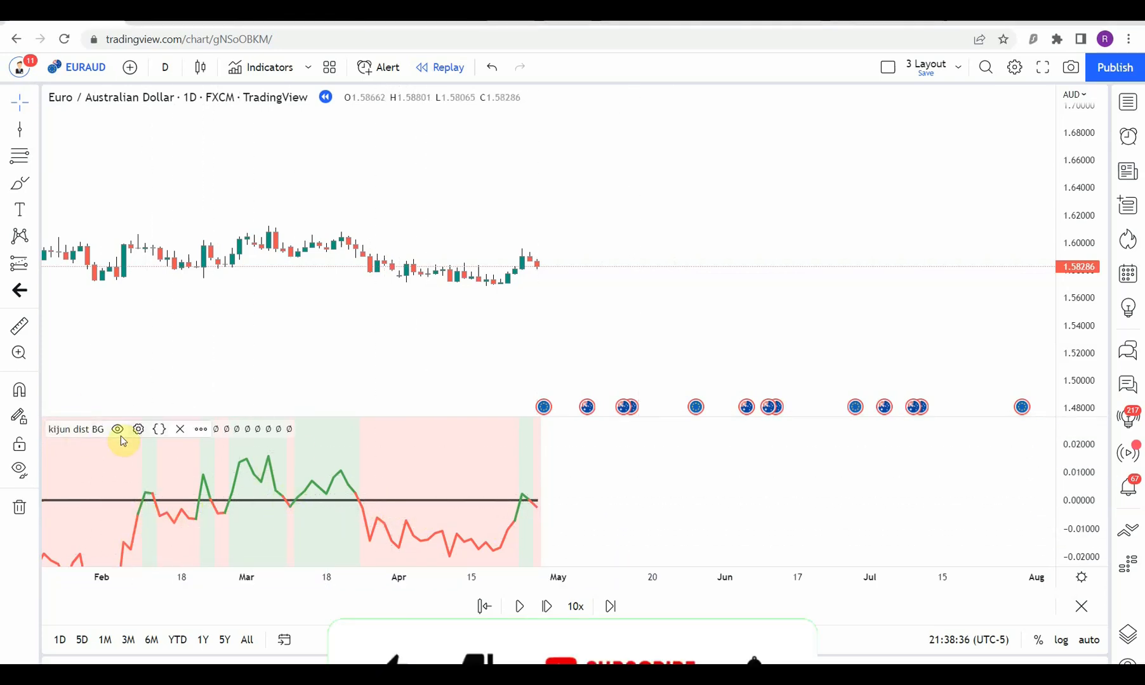
pyautogui.click(138, 429)
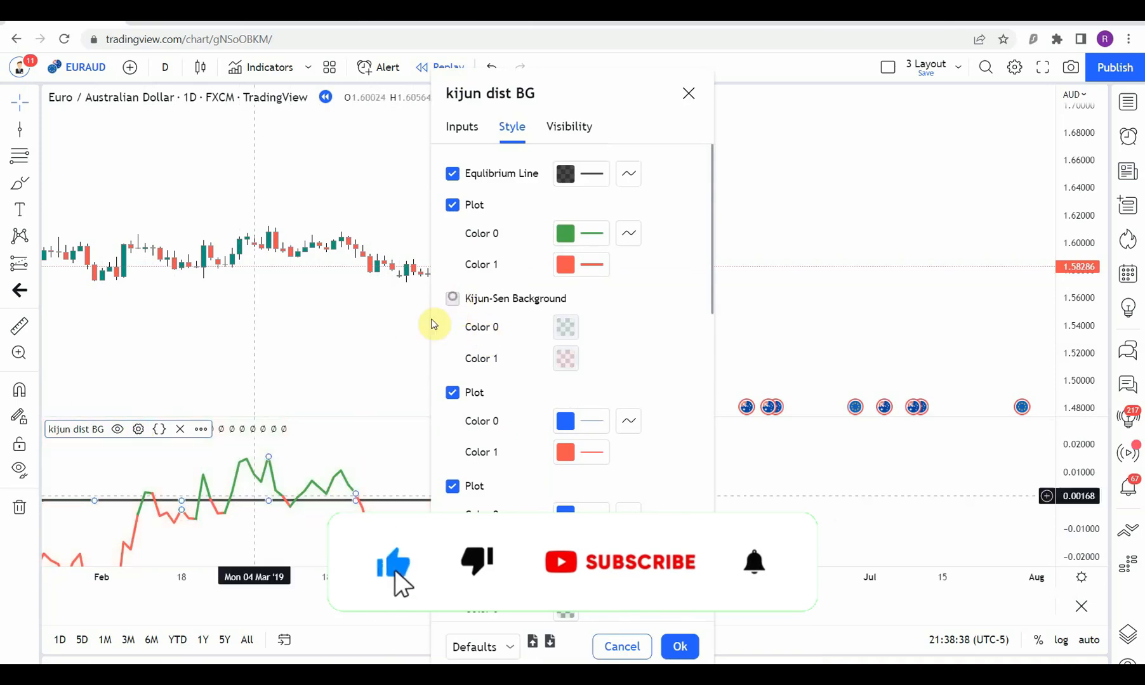
pyautogui.click(452, 297)
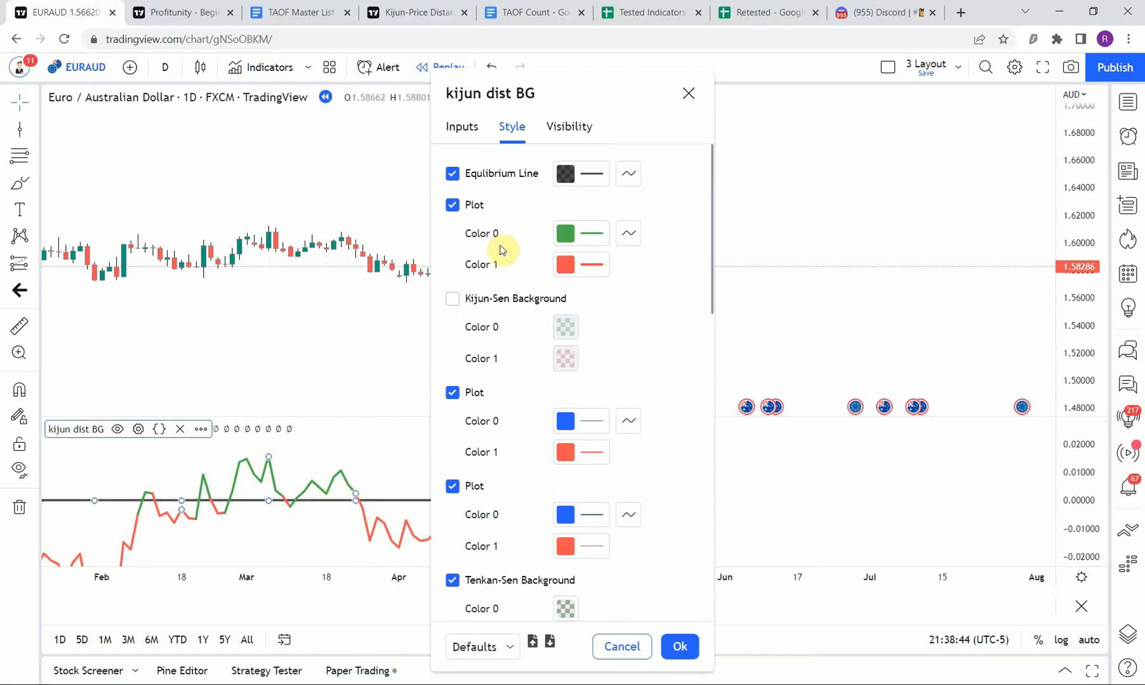
pyautogui.moveTo(142, 520)
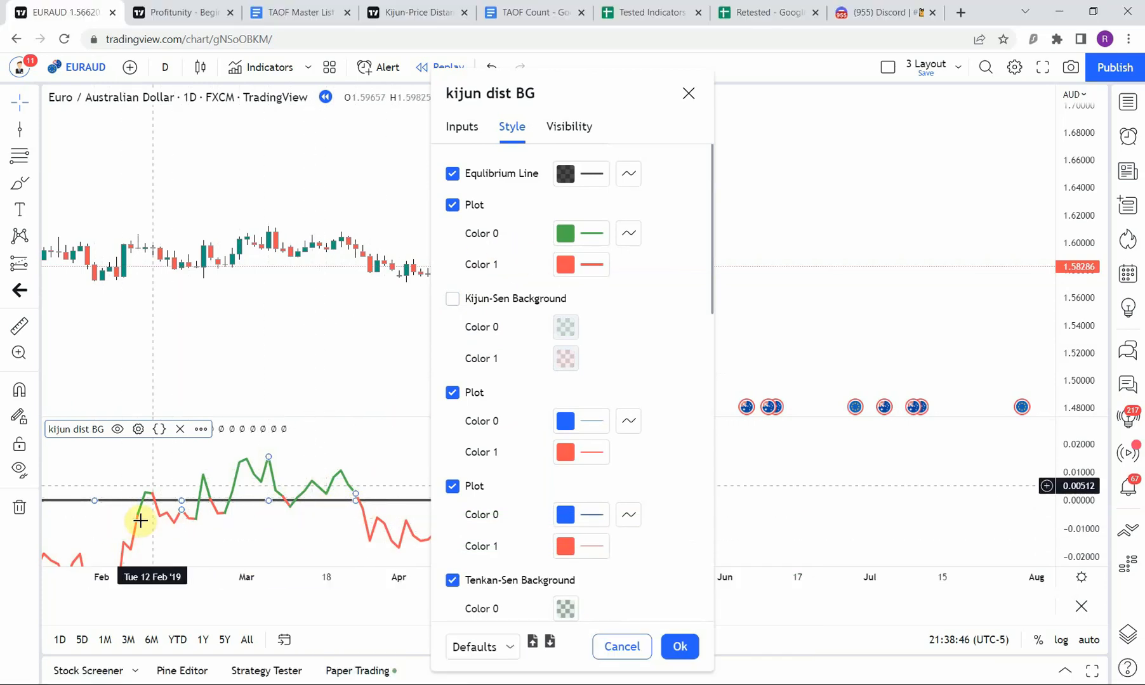
pyautogui.moveTo(336, 520)
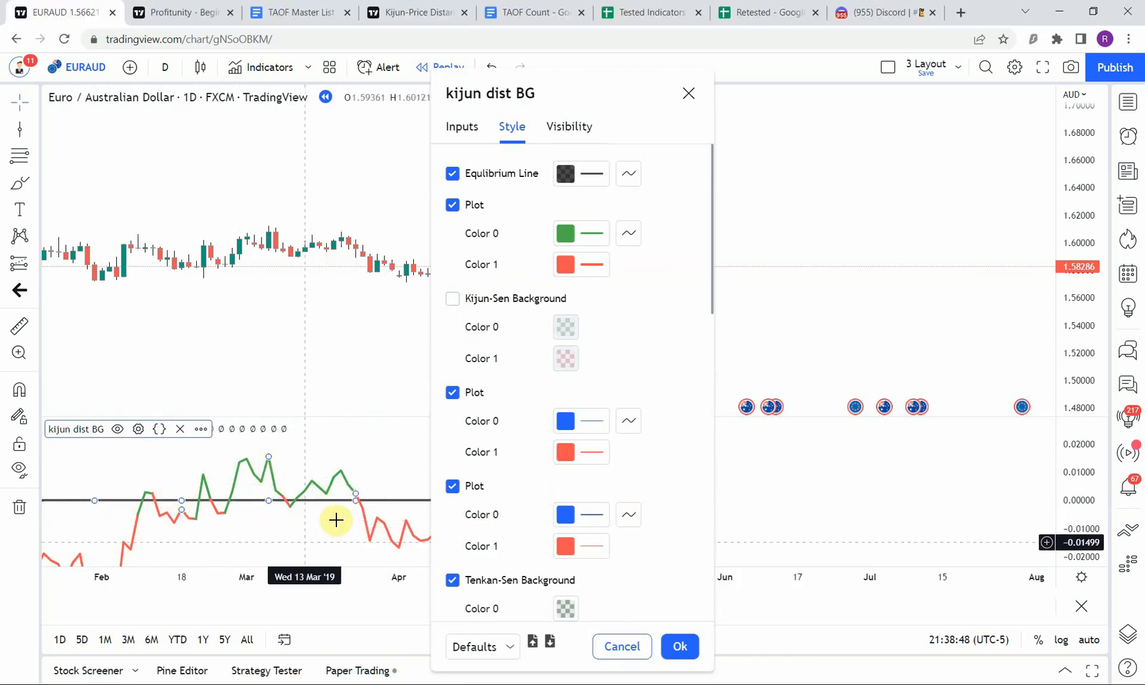
pyautogui.moveTo(259, 486)
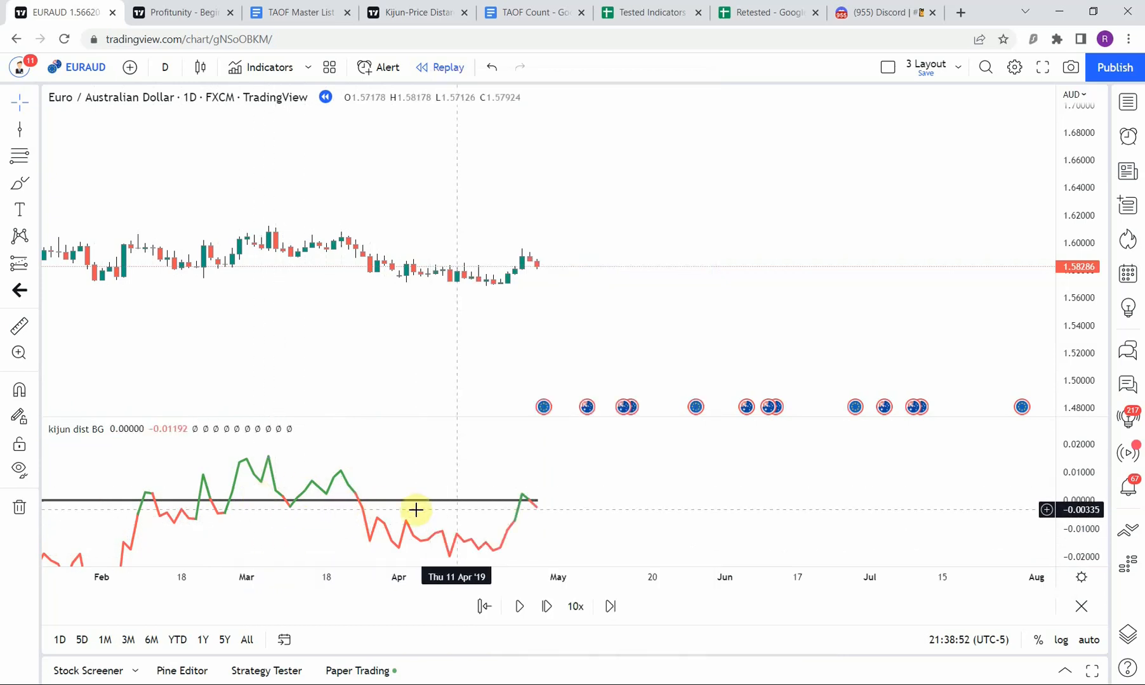
pyautogui.moveTo(444, 463)
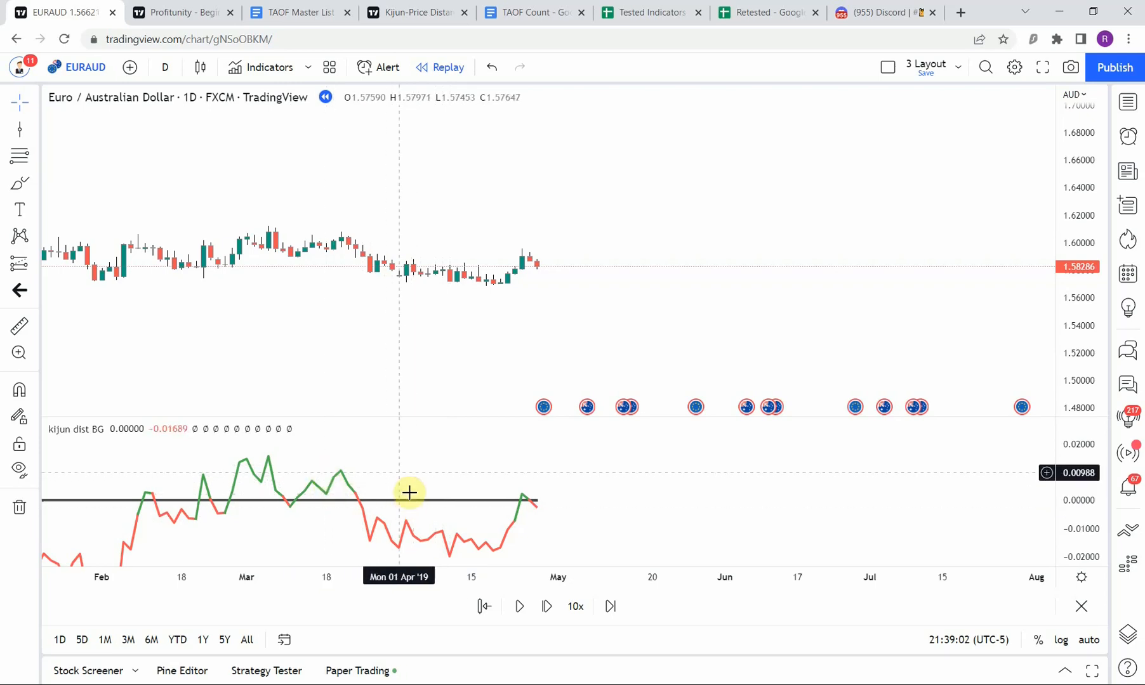
pyautogui.moveTo(606, 460)
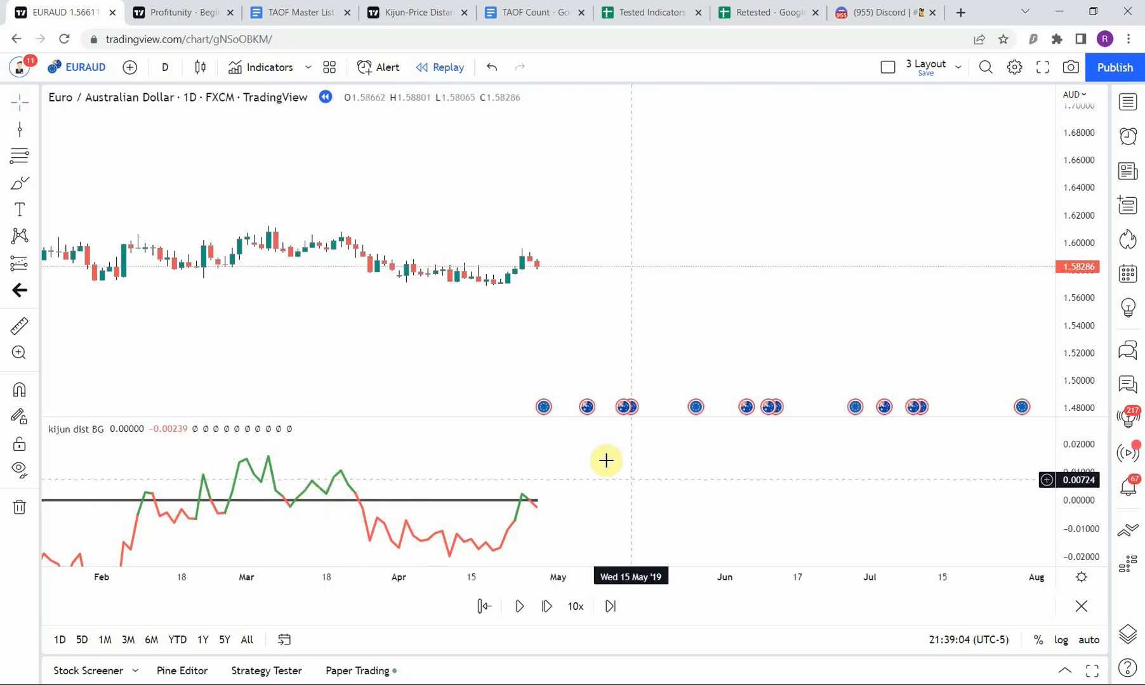
pyautogui.moveTo(446, 473)
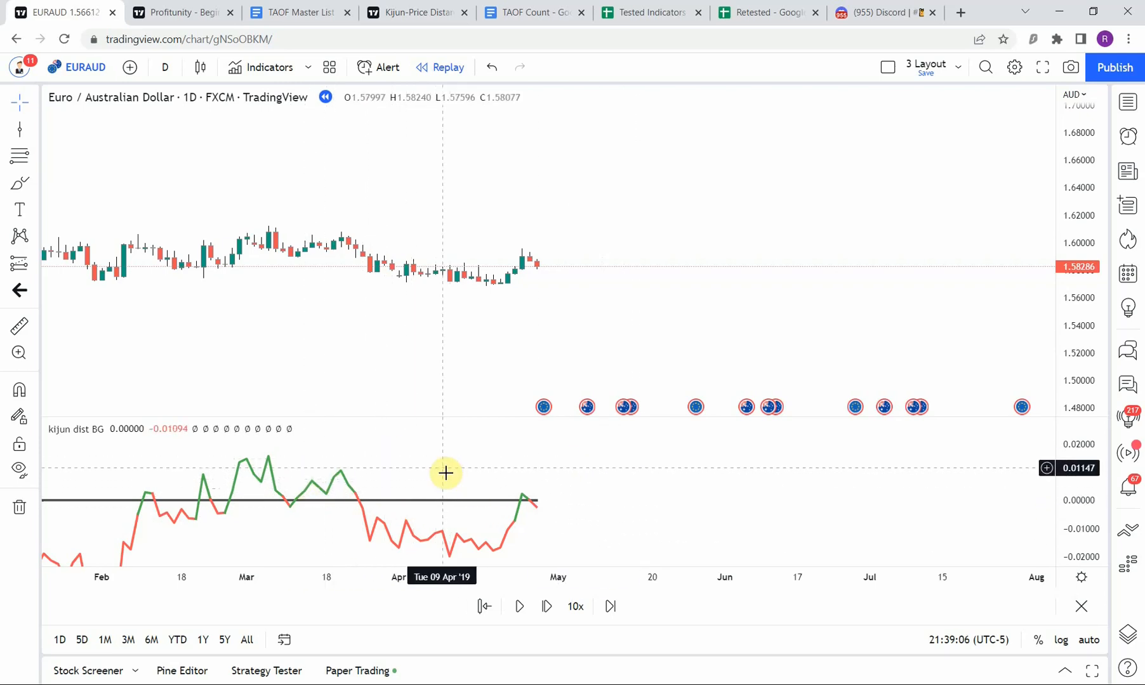
pyautogui.moveTo(444, 470)
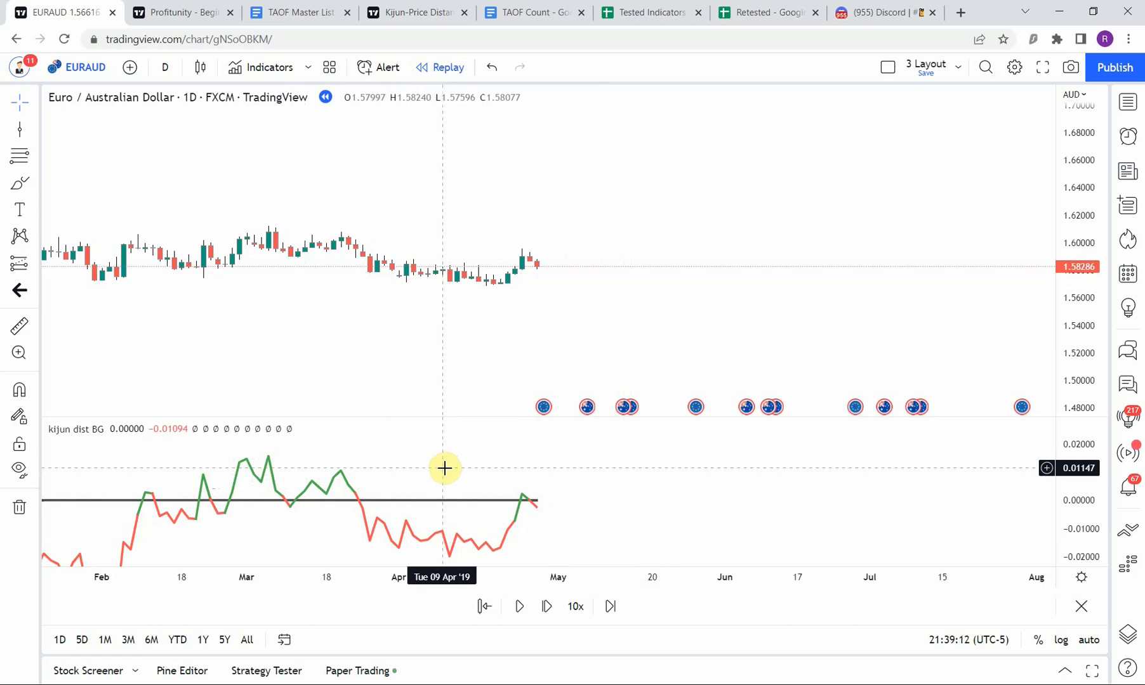
pyautogui.moveTo(377, 504)
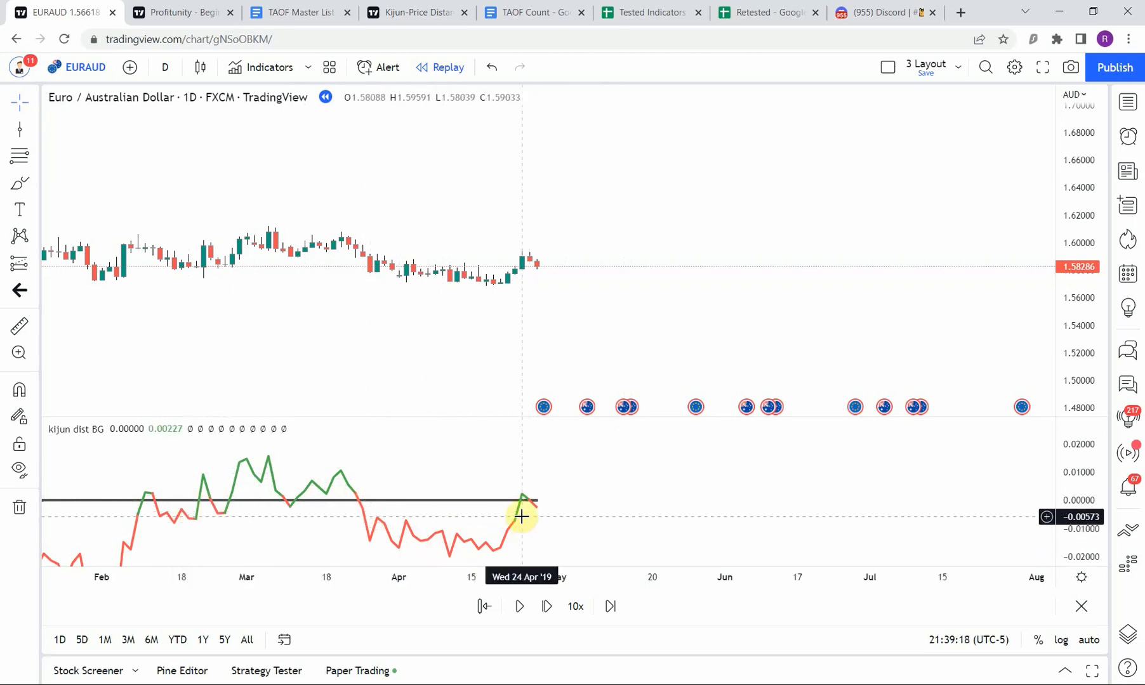
pyautogui.moveTo(522, 484)
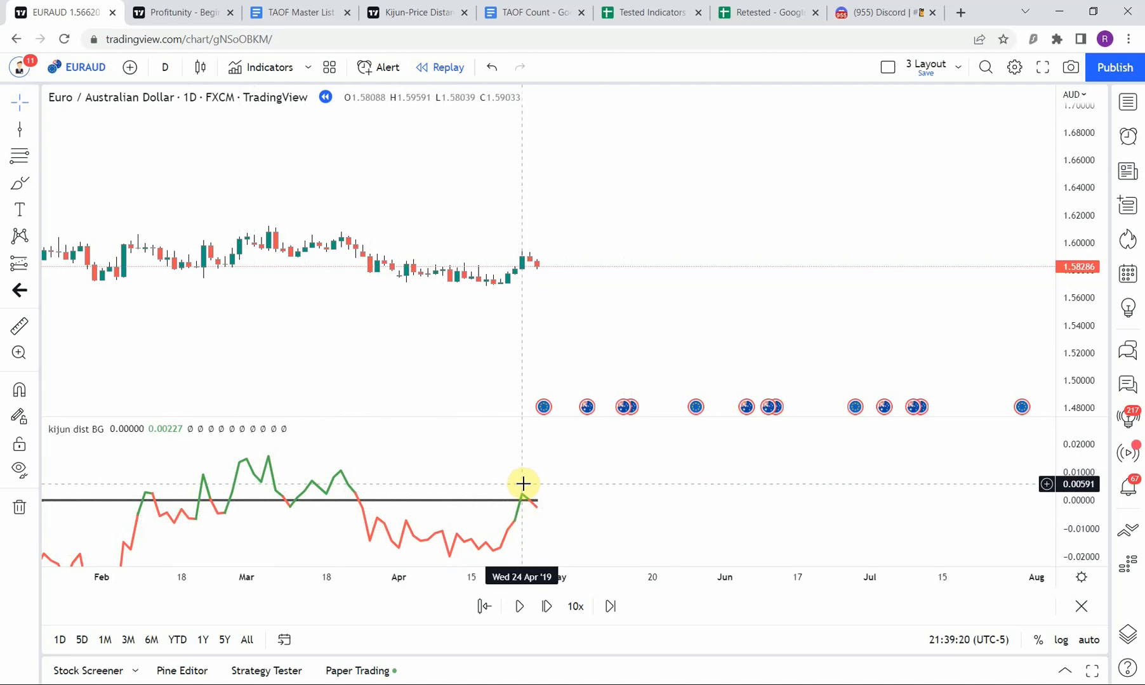
pyautogui.moveTo(448, 434)
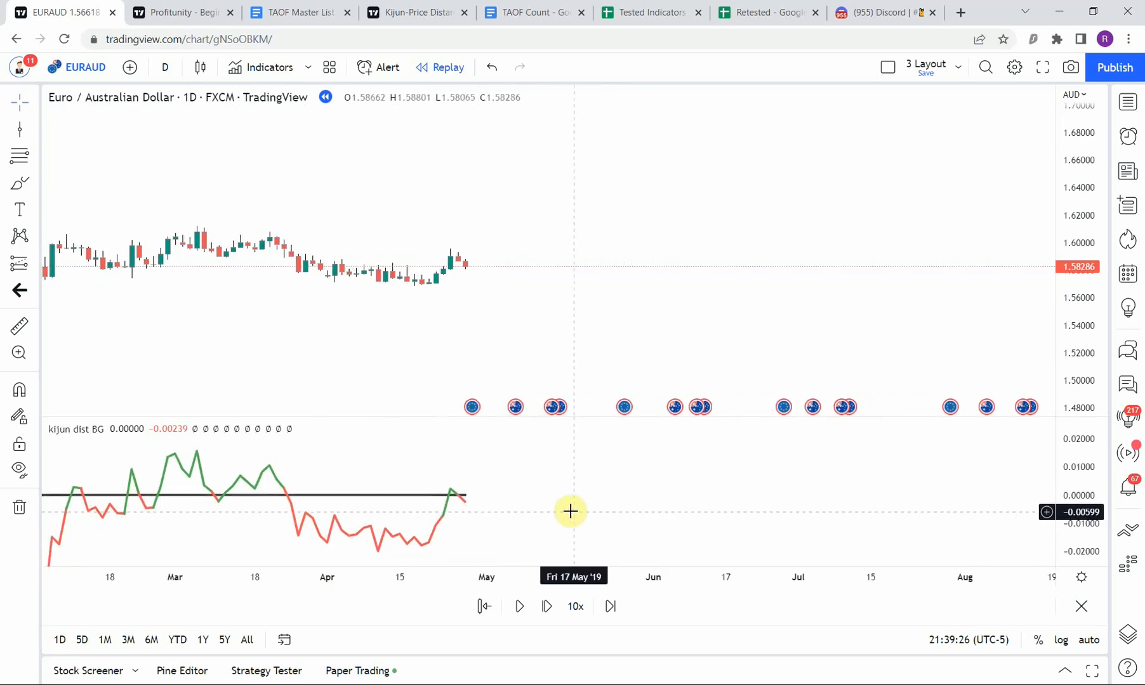
# Mark the 29 Apr zero cross with a vertical line and replay to the next cross.
pyautogui.moveTo(569, 511); pyautogui.dragTo(475, 476)
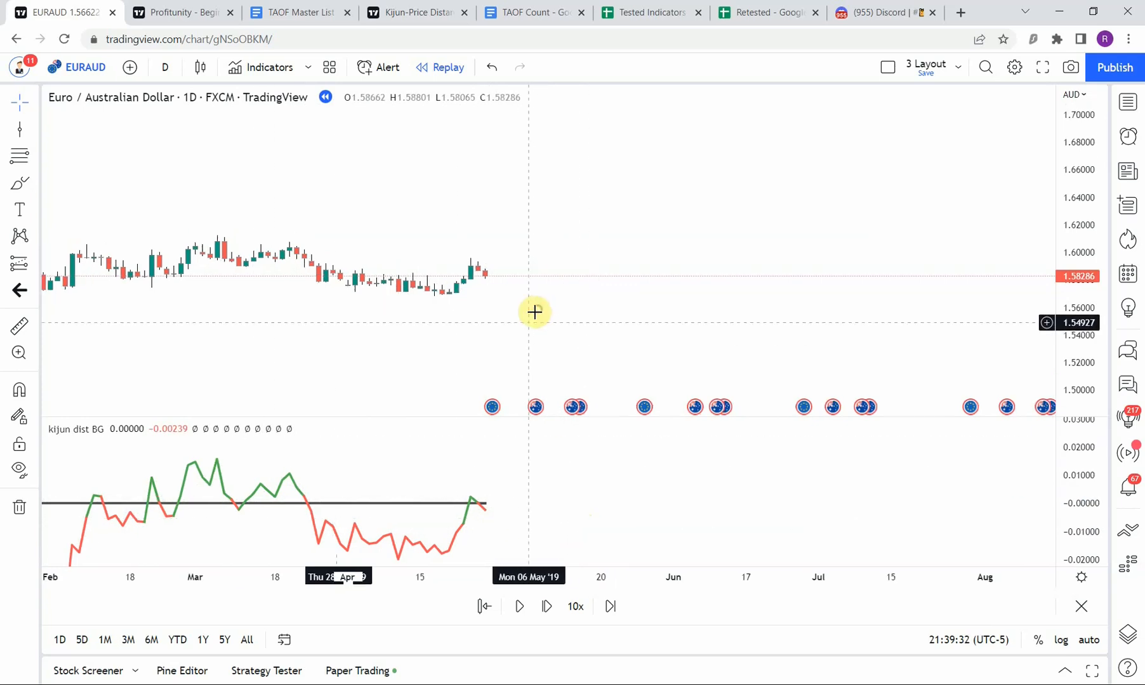
pyautogui.moveTo(547, 641)
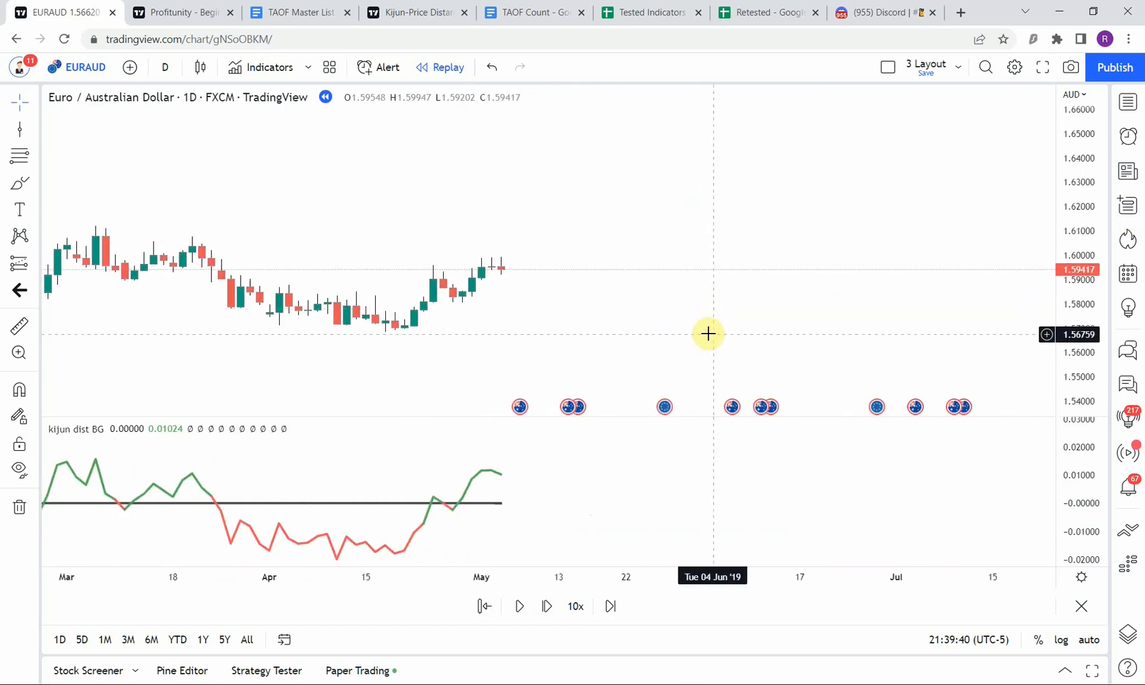
pyautogui.moveTo(462, 529)
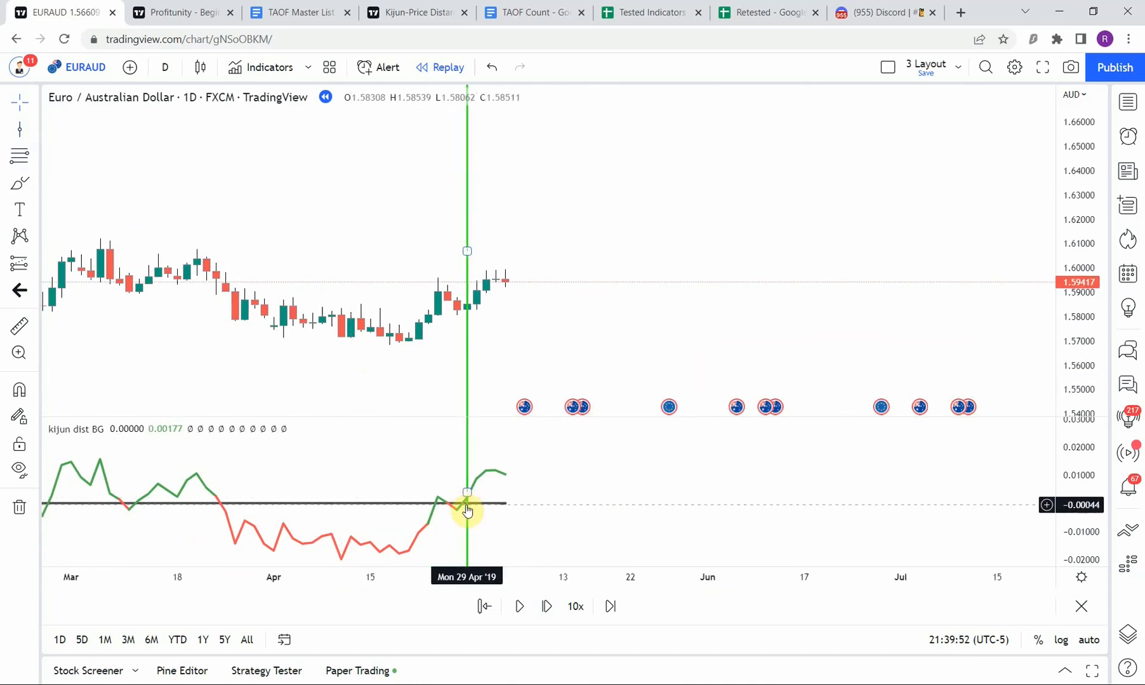
pyautogui.click(546, 607)
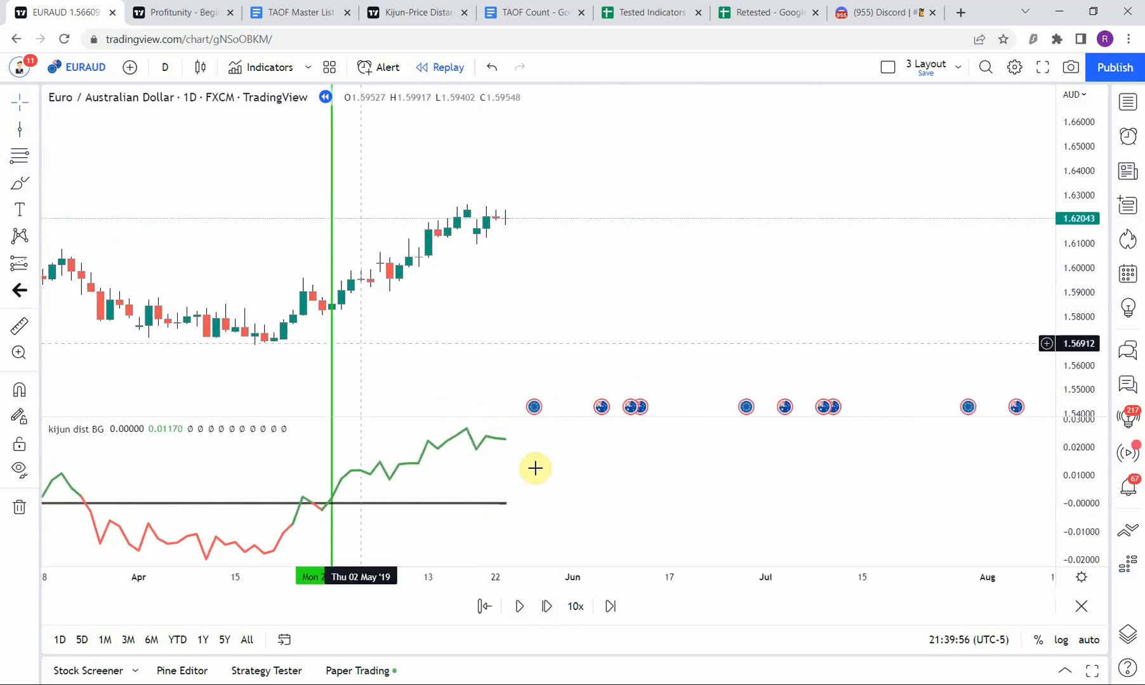
pyautogui.moveTo(484, 204)
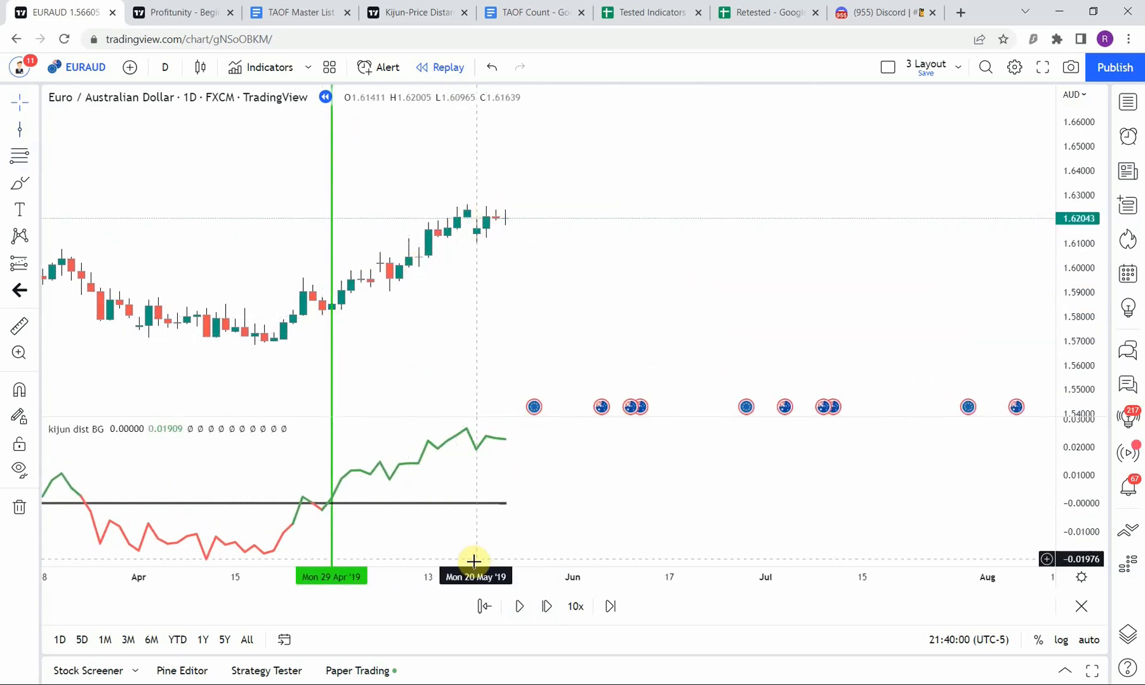
pyautogui.click(518, 606)
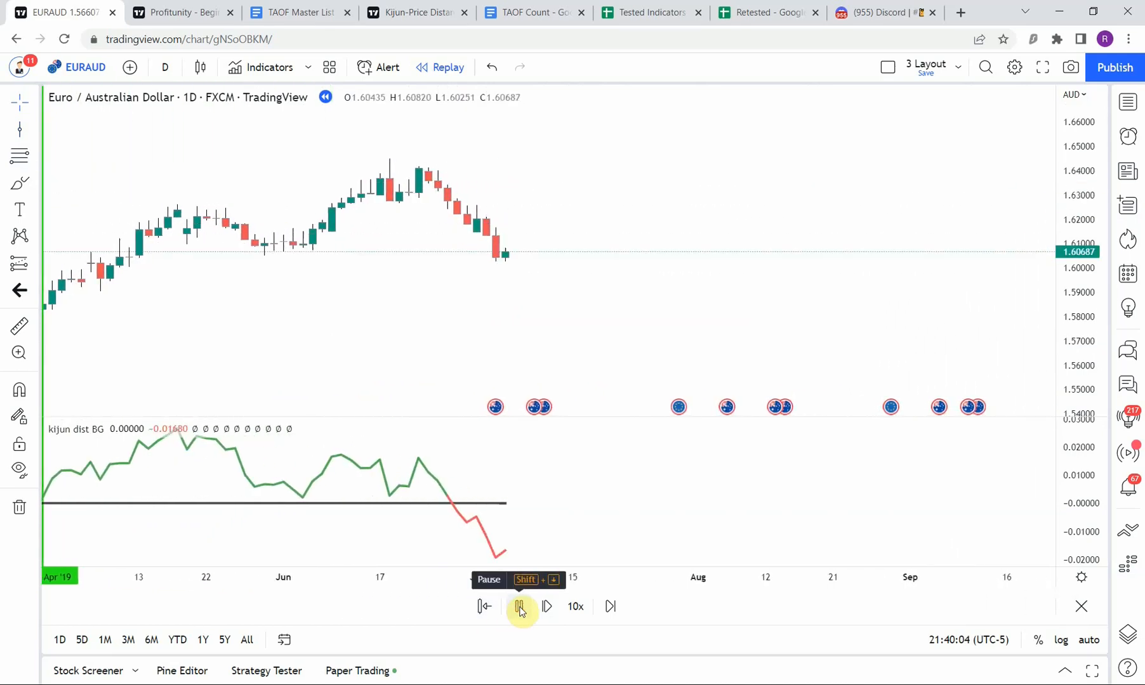
pyautogui.click(519, 606)
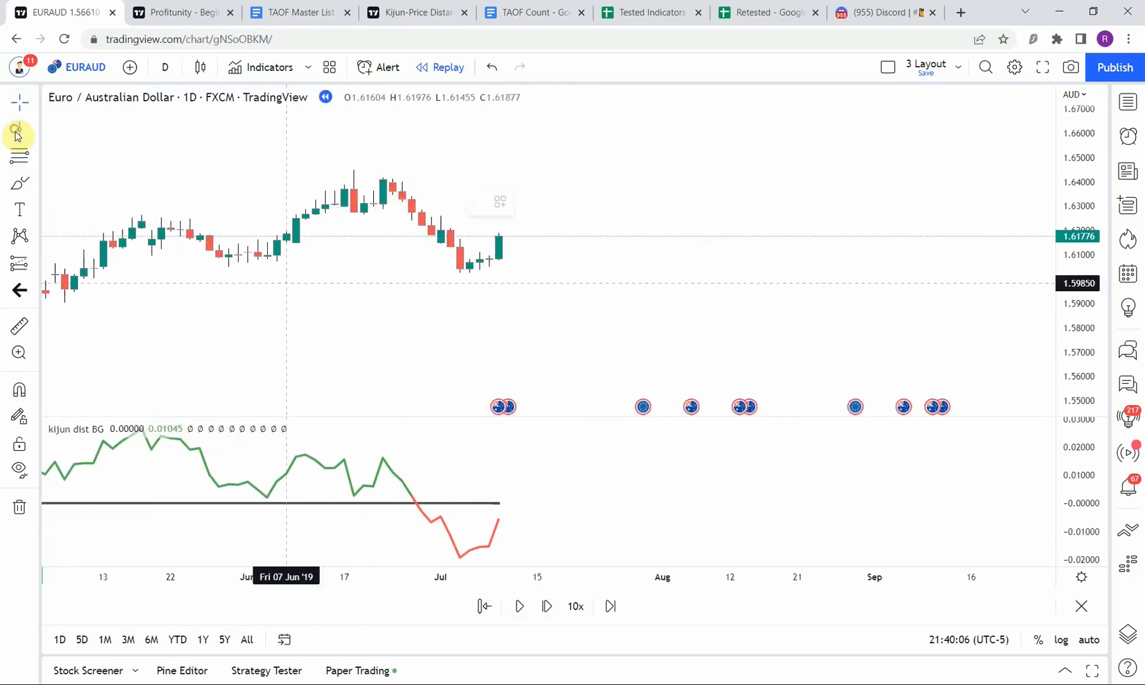
pyautogui.moveTo(348, 354)
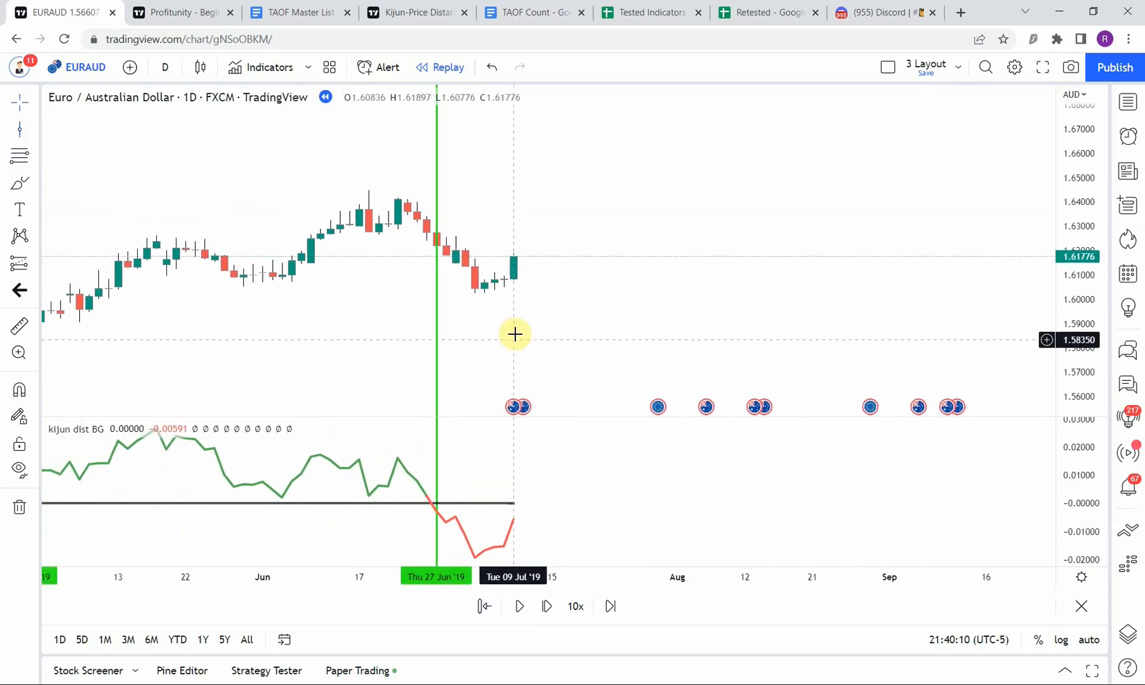
# Mark the 27 Jun zero cross with a vertical line and advance the replay further.
pyautogui.click(517, 606)
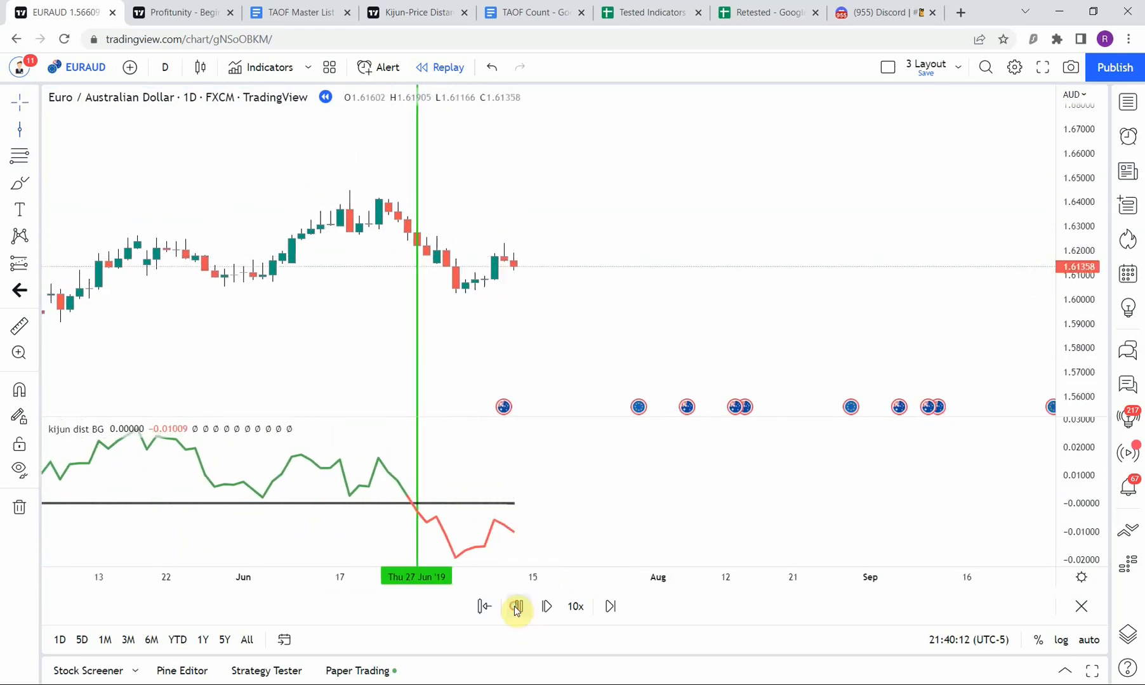
pyautogui.click(515, 607)
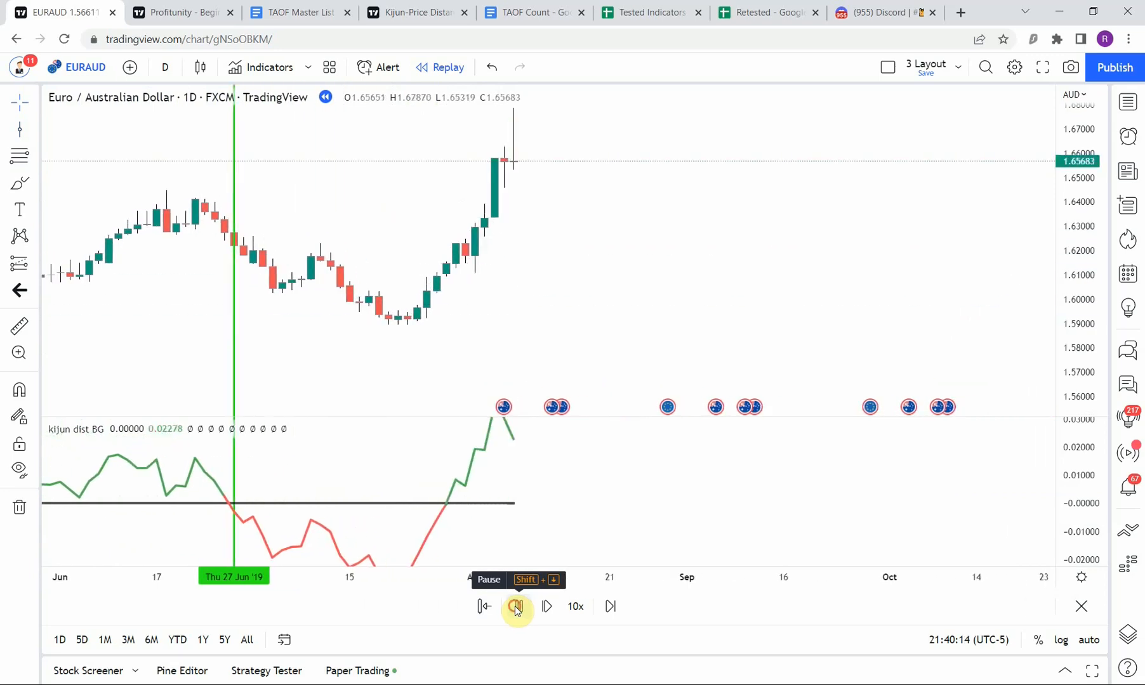
pyautogui.click(515, 606)
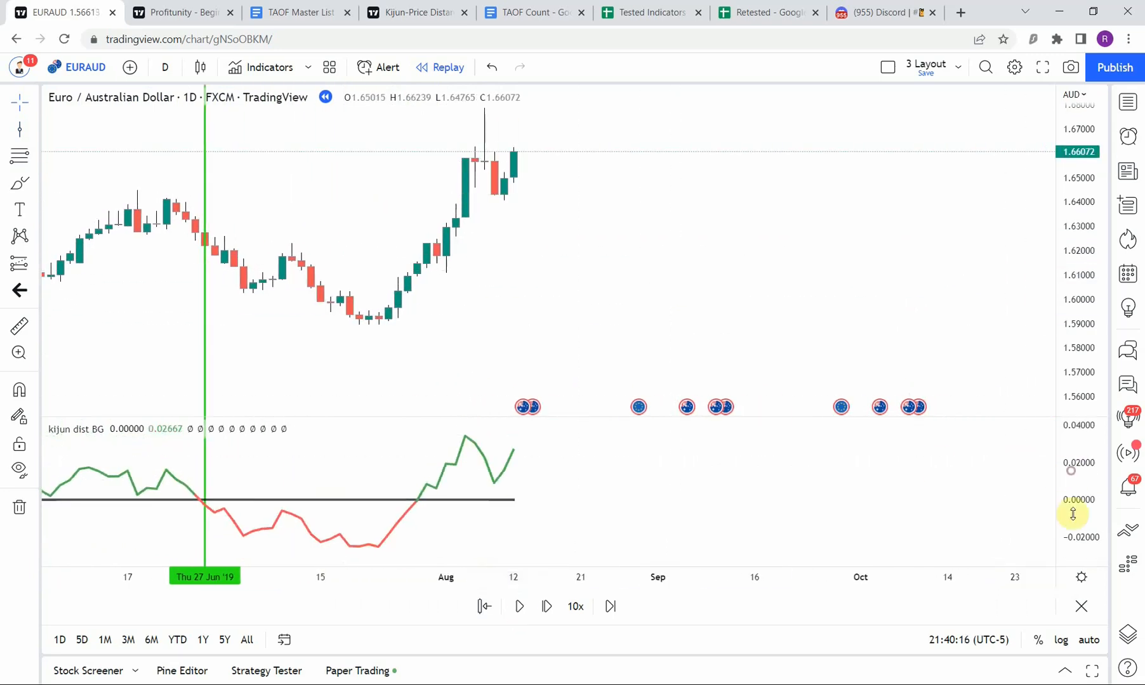
pyautogui.moveTo(424, 329)
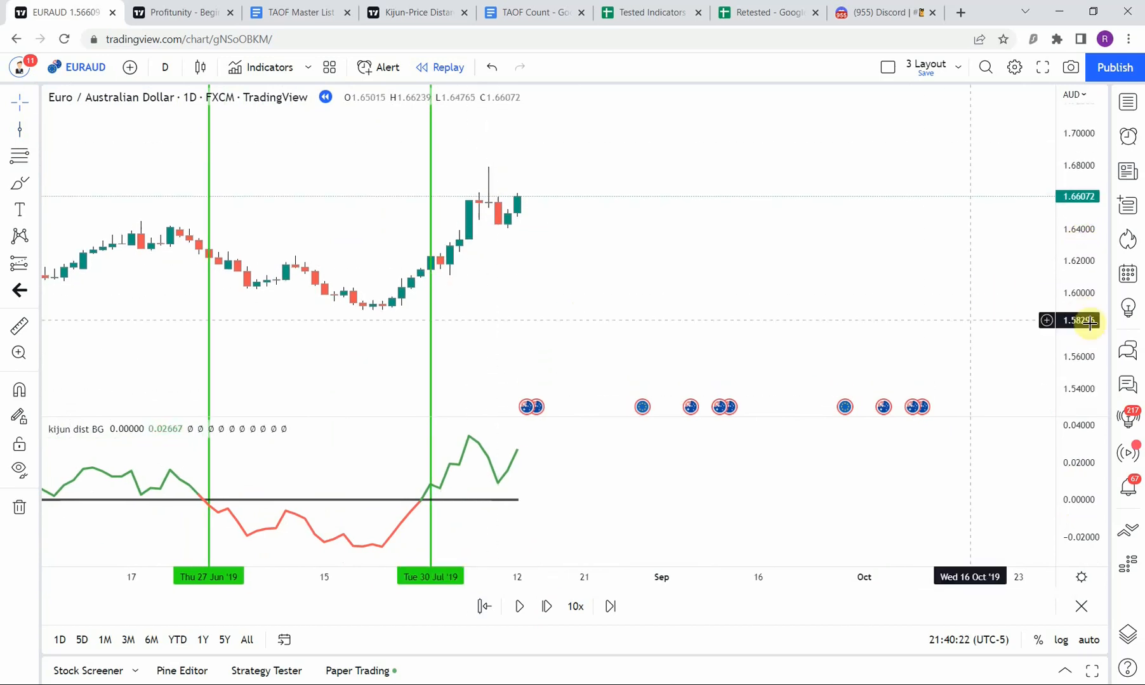
pyautogui.moveTo(191, 360)
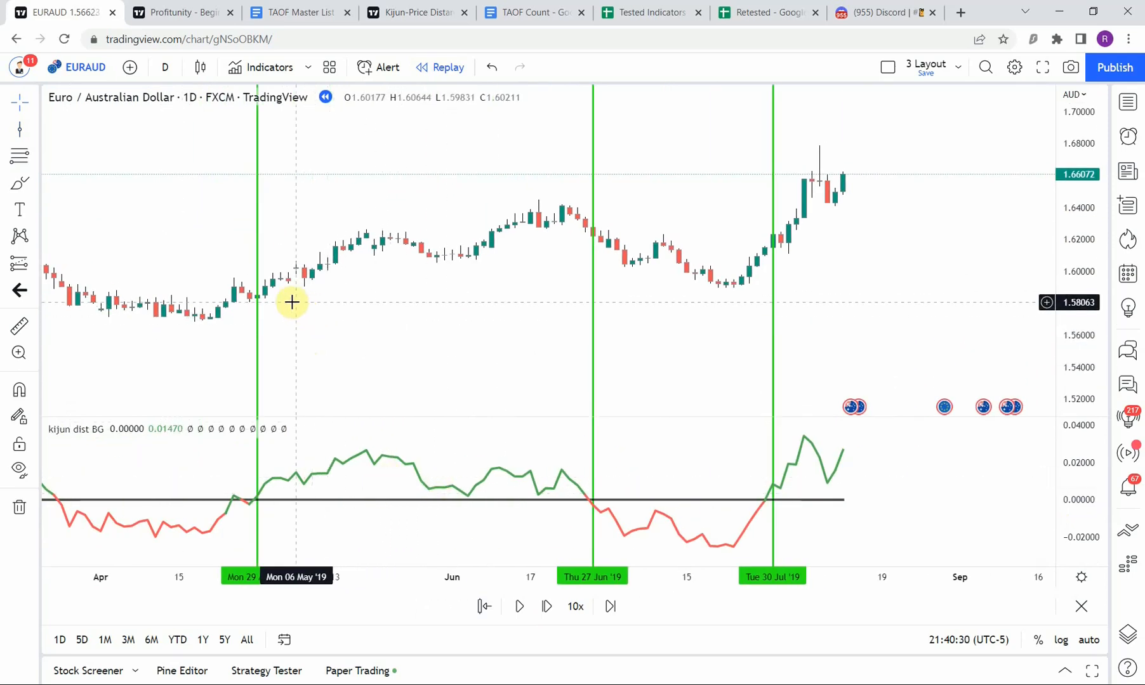
pyautogui.moveTo(439, 382)
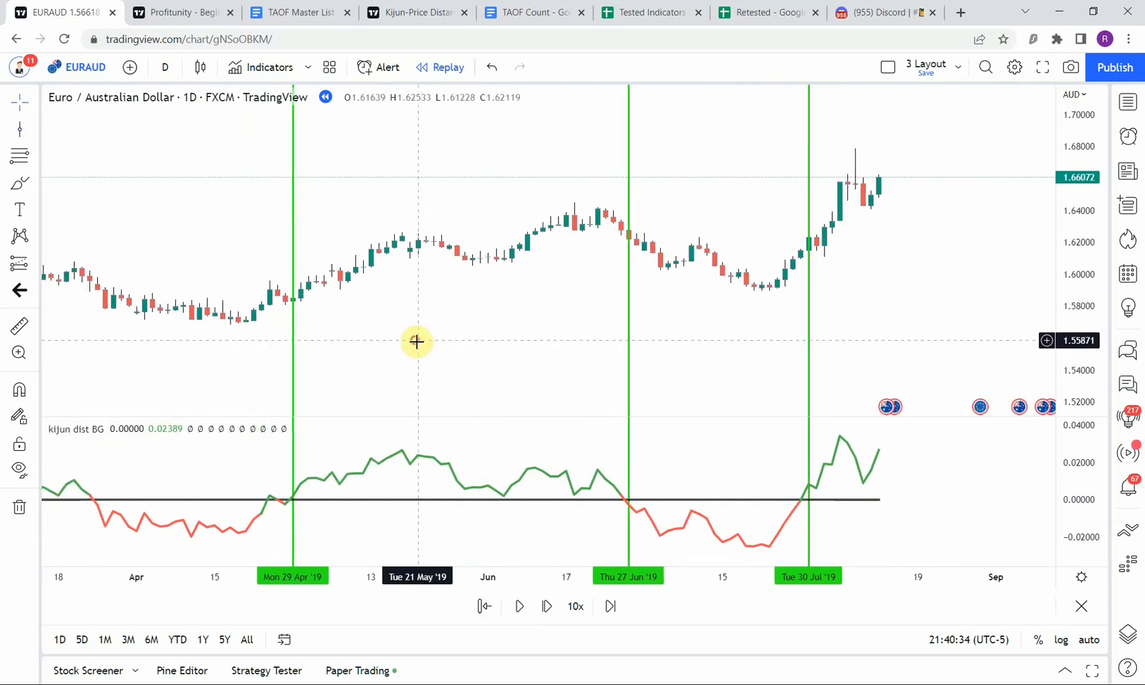
pyautogui.moveTo(448, 354)
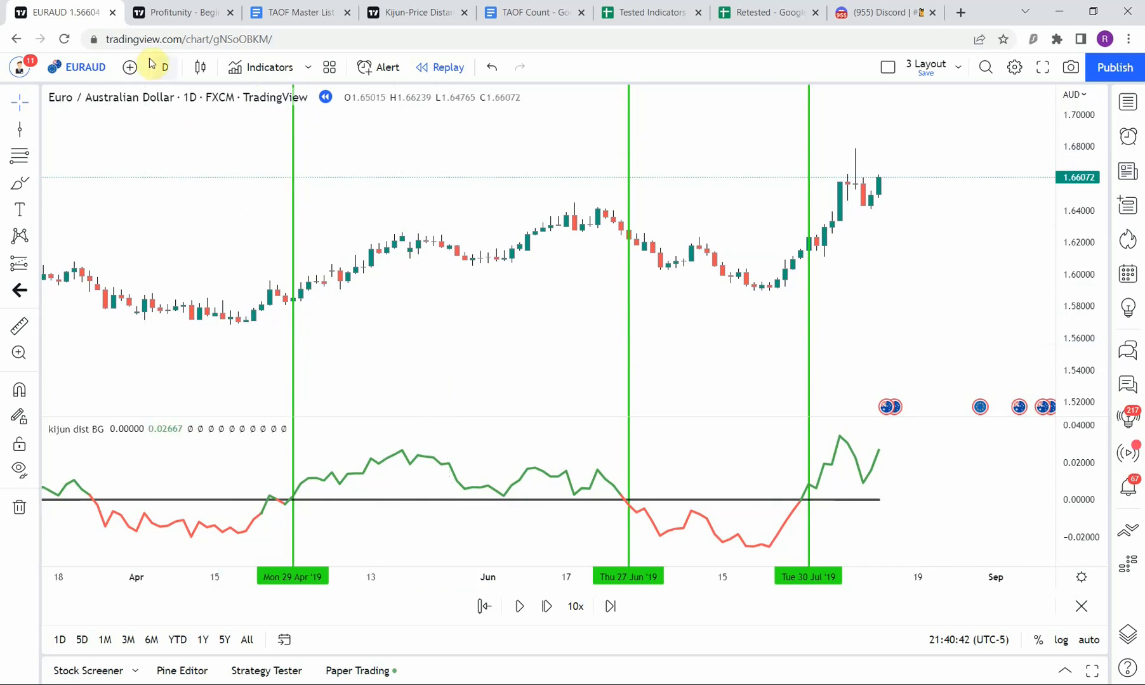
pyautogui.moveTo(456, 276)
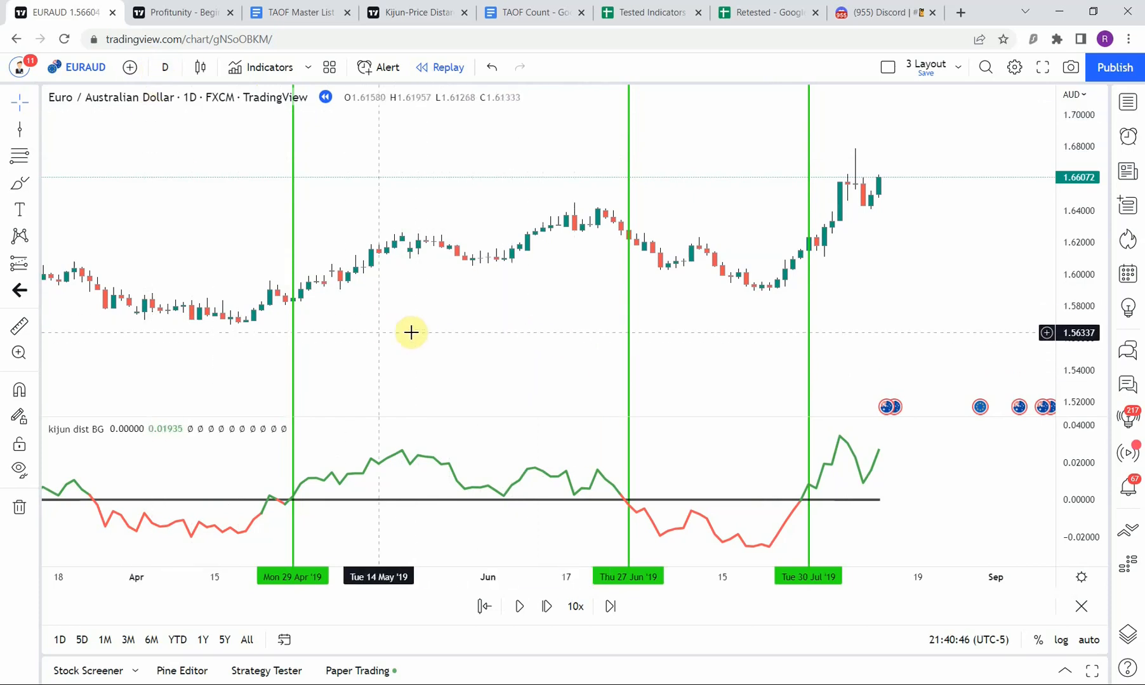
pyautogui.moveTo(410, 333); pyautogui.dragTo(494, 344)
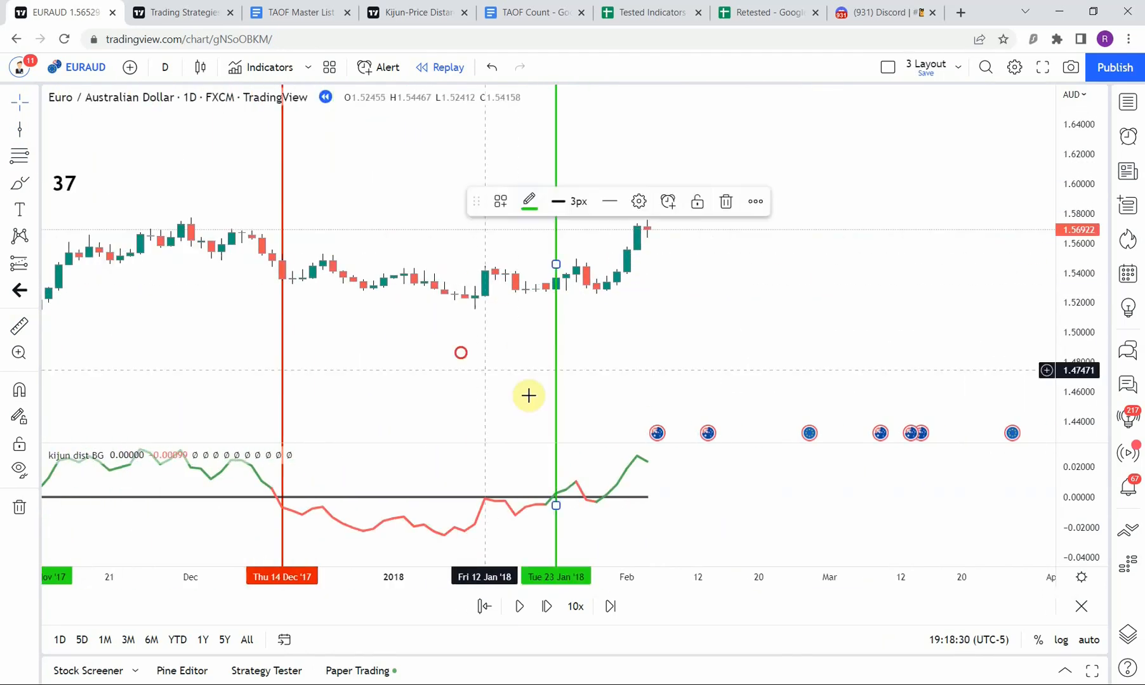
pyautogui.click(519, 606)
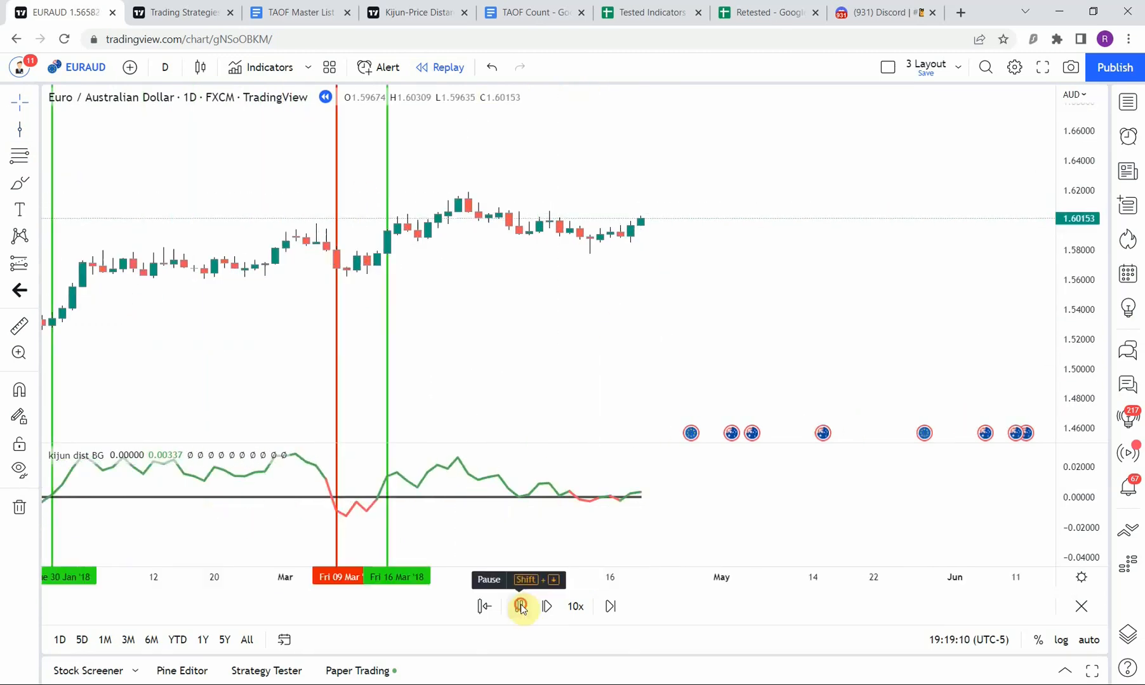
pyautogui.click(520, 607)
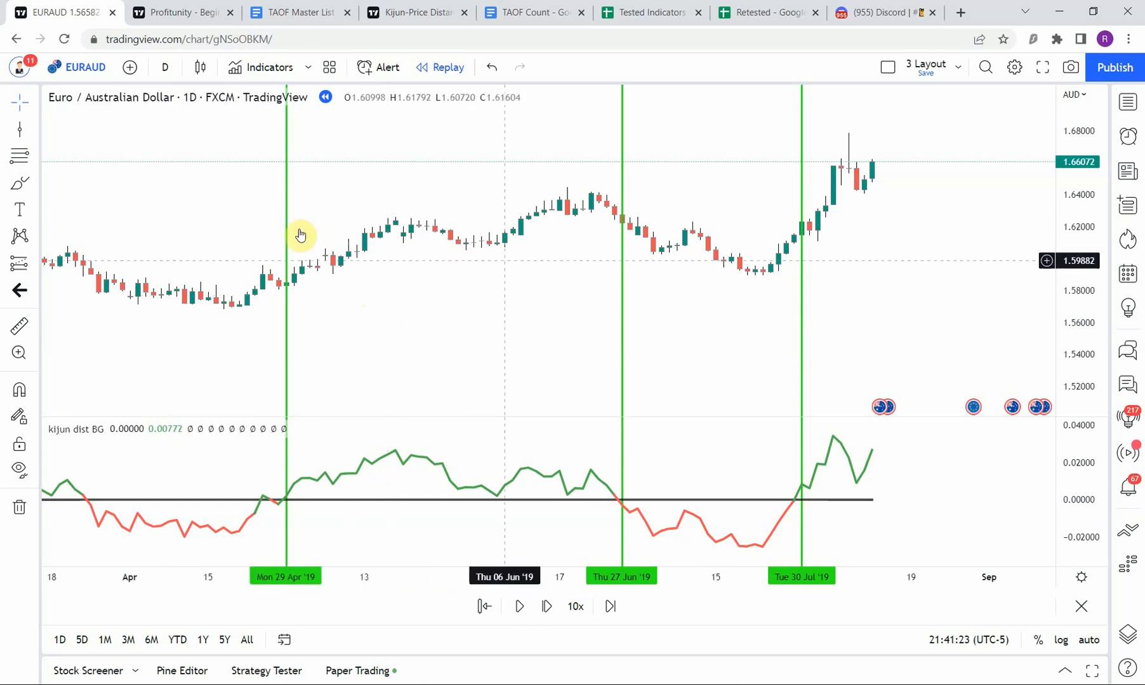
# Switch to Discord and scroll the patreon-only channel down to the AUDCAD post.
pyautogui.click(879, 12)
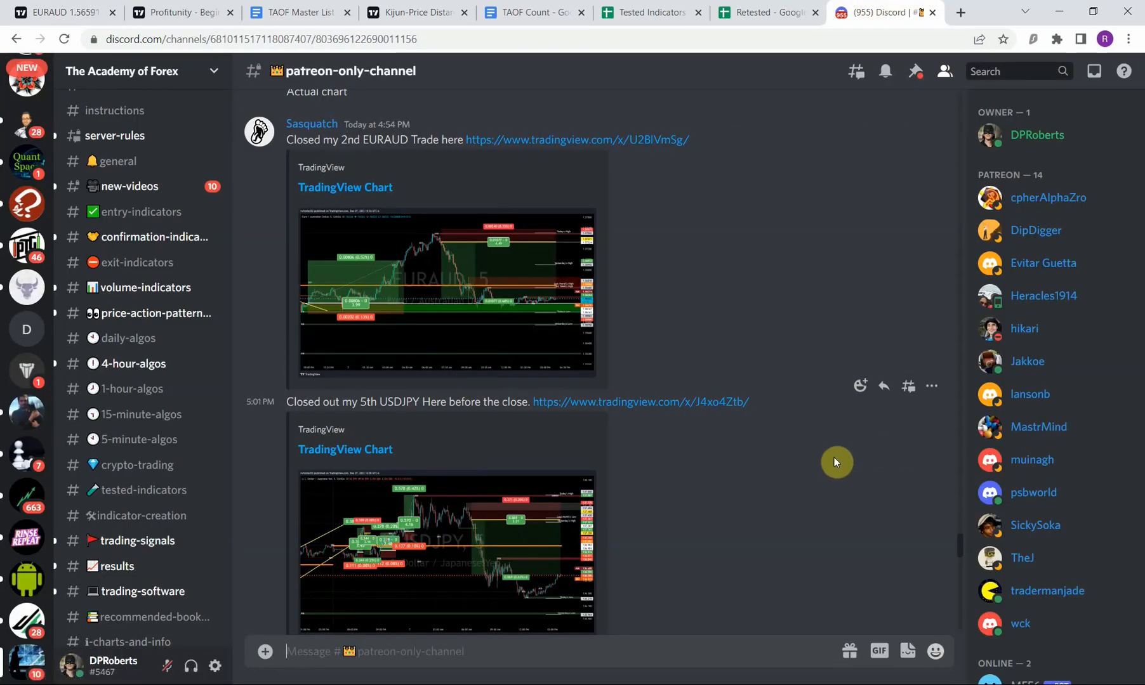
pyautogui.moveTo(212, 490)
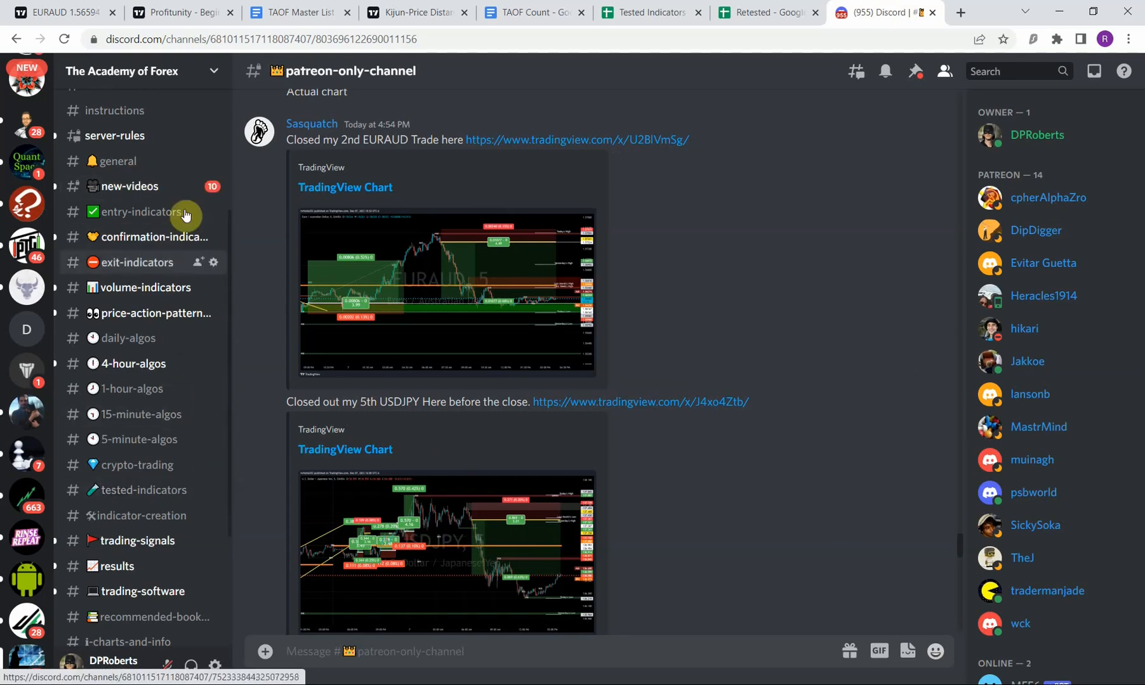
pyautogui.moveTo(705, 490)
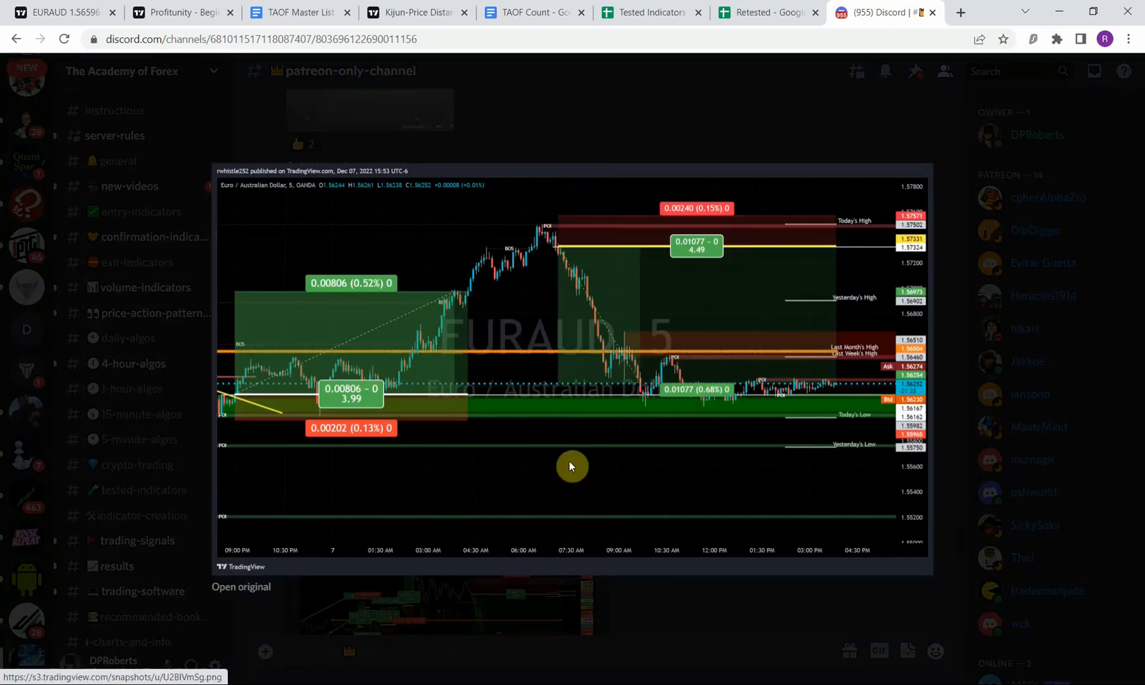
pyautogui.moveTo(413, 373)
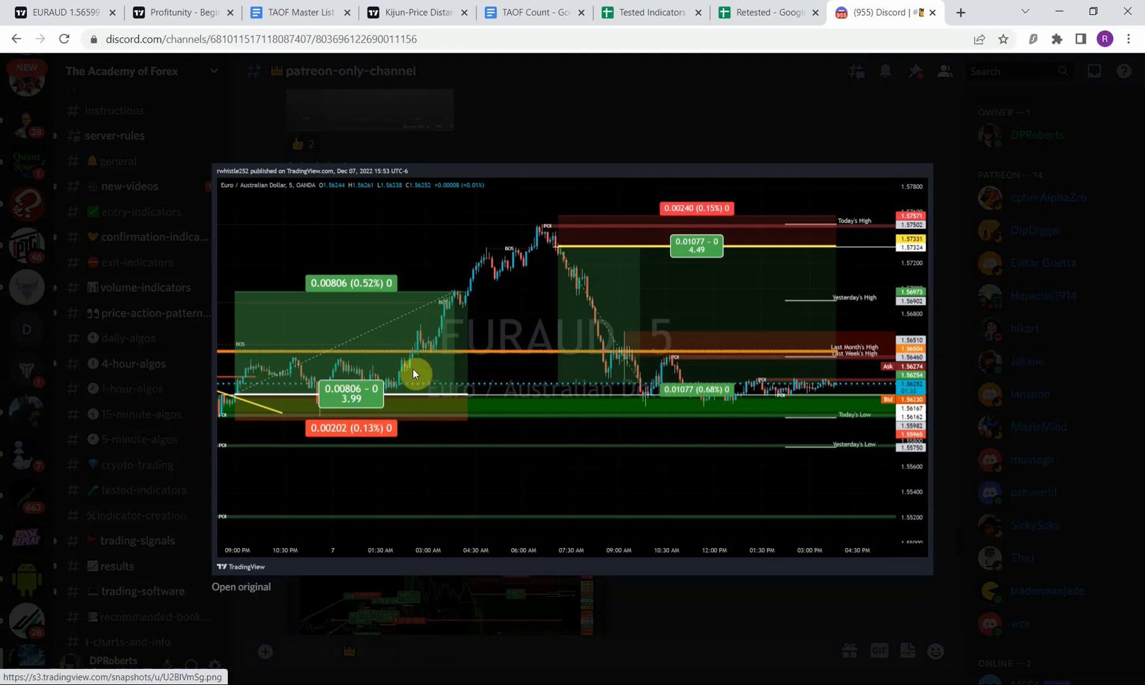
pyautogui.moveTo(375, 387)
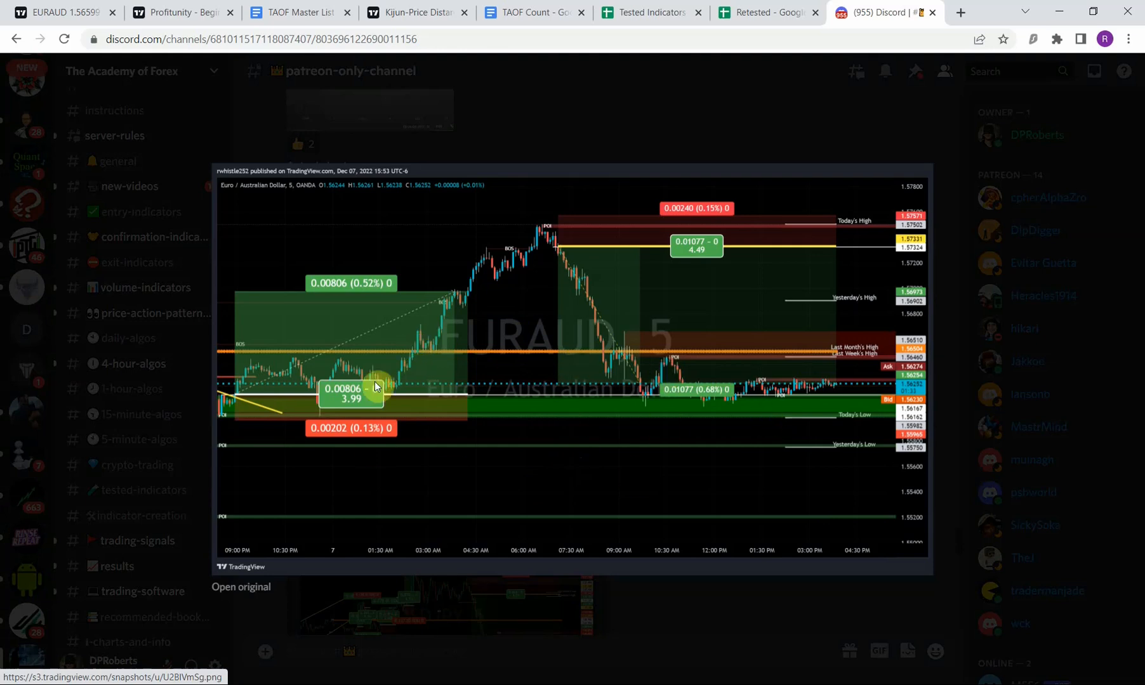
pyautogui.moveTo(577, 358)
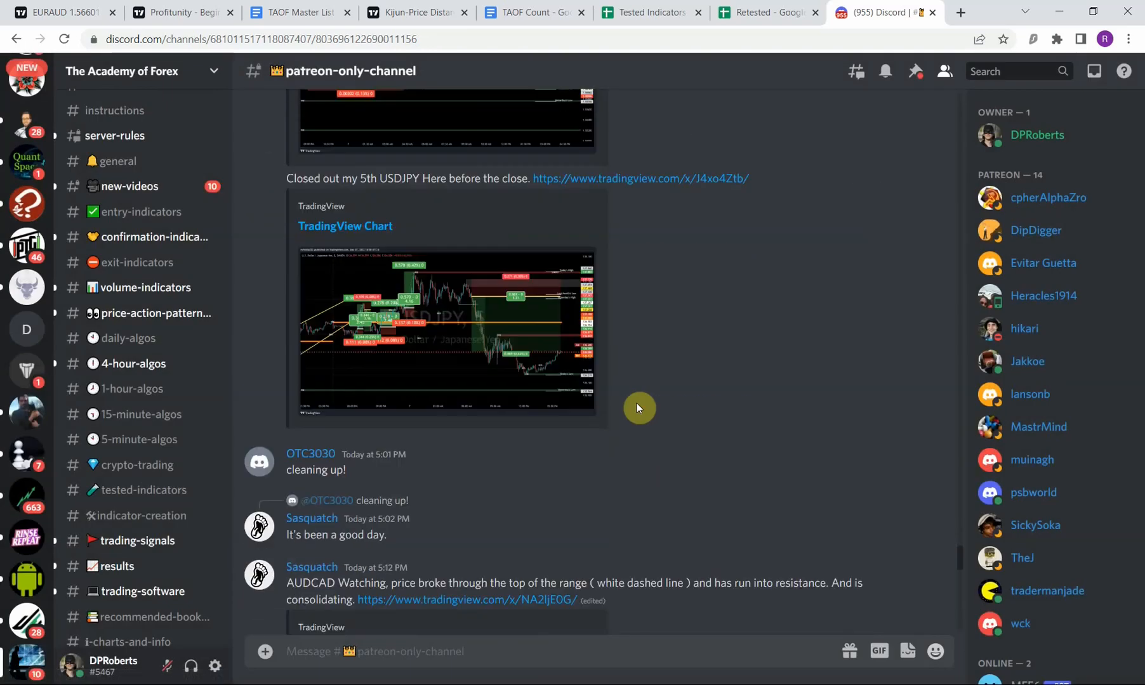
pyautogui.scroll(-3)
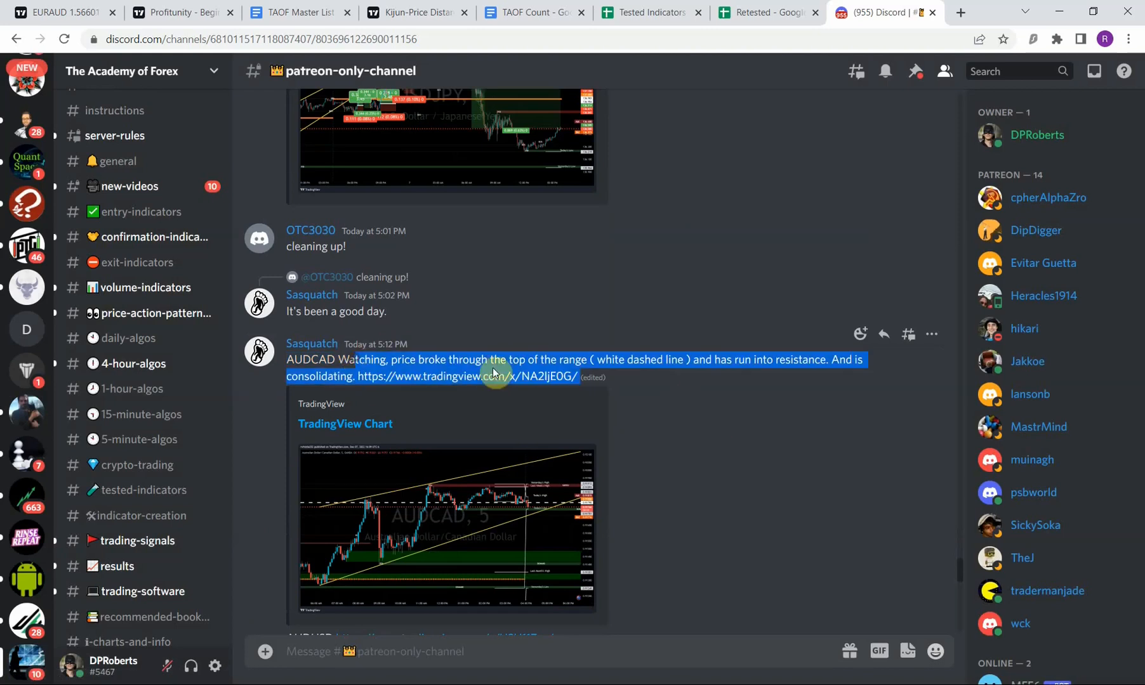
pyautogui.scroll(-3)
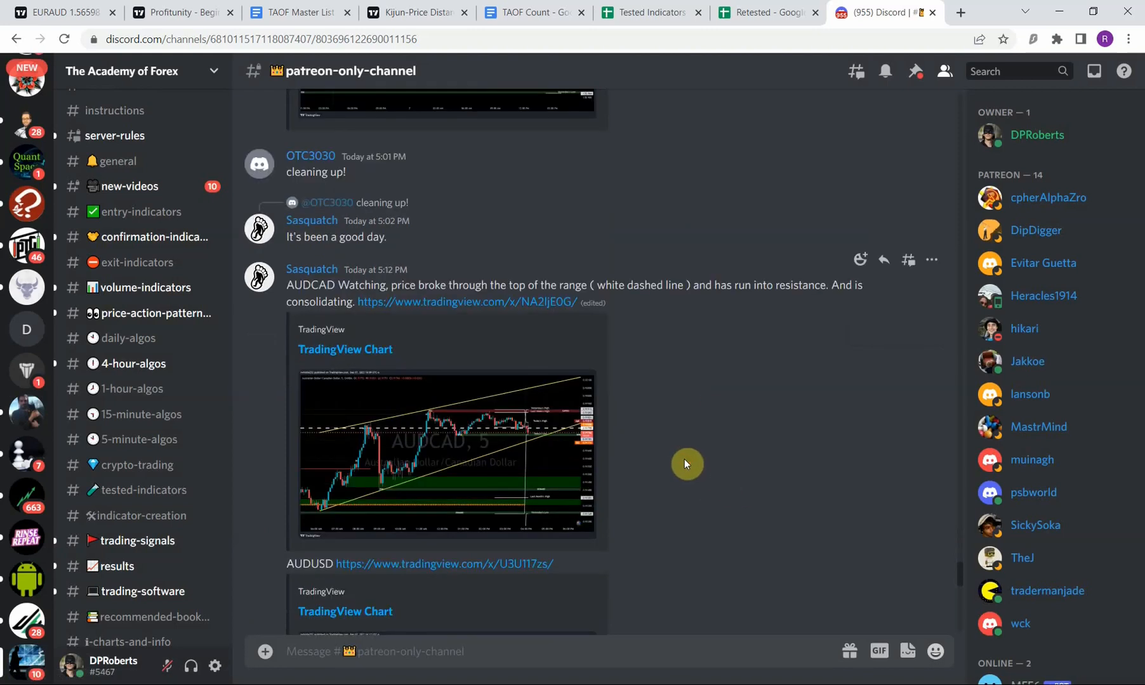
pyautogui.click(446, 456)
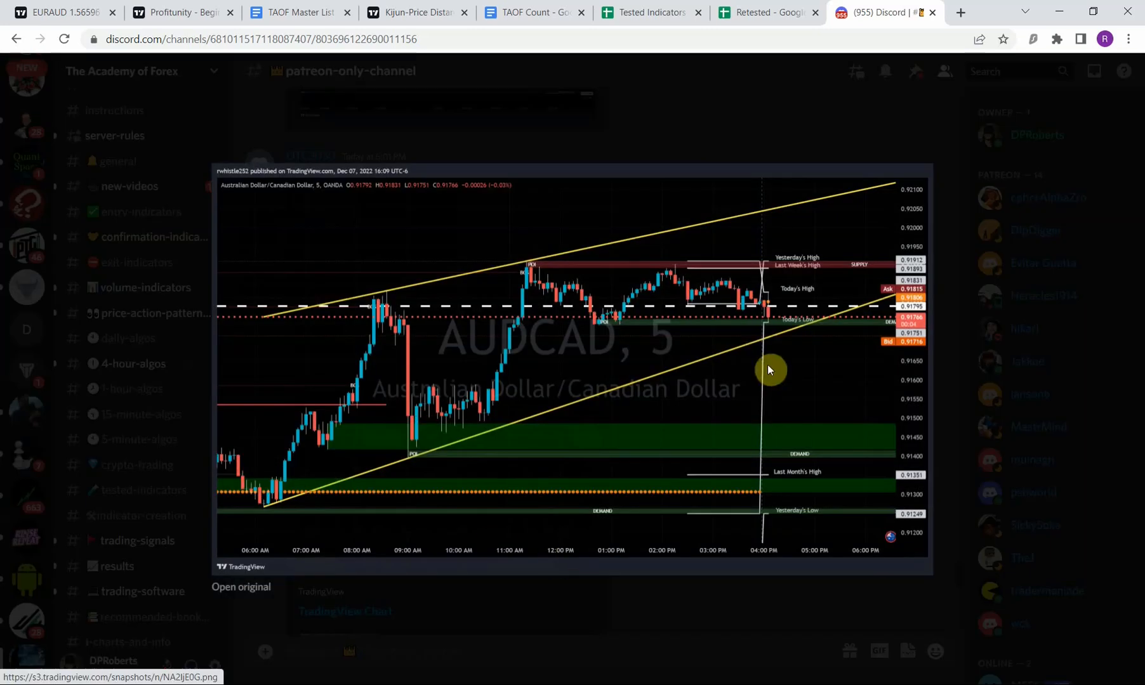
pyautogui.moveTo(660, 294)
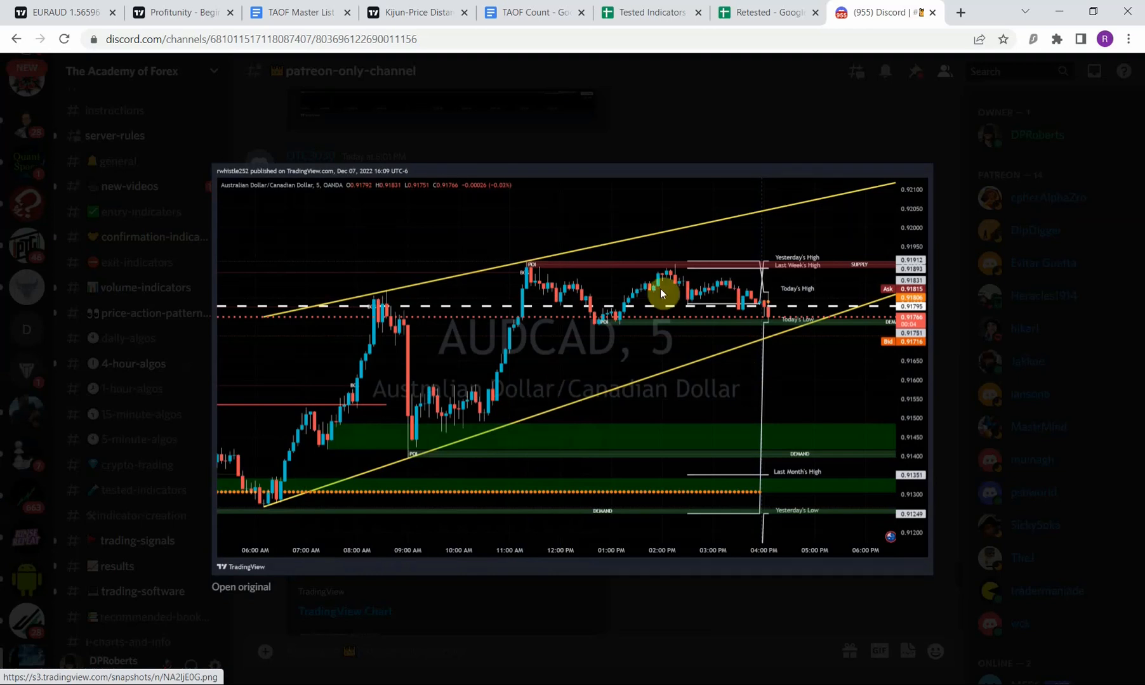
pyautogui.moveTo(761, 343)
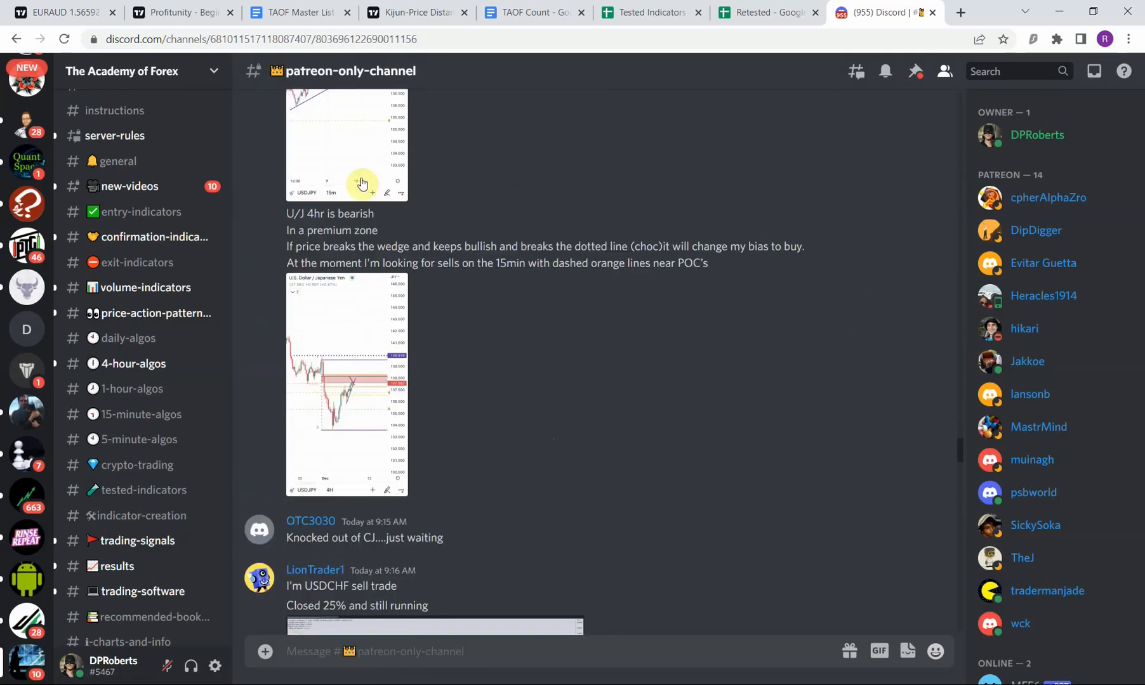
pyautogui.moveTo(655, 458)
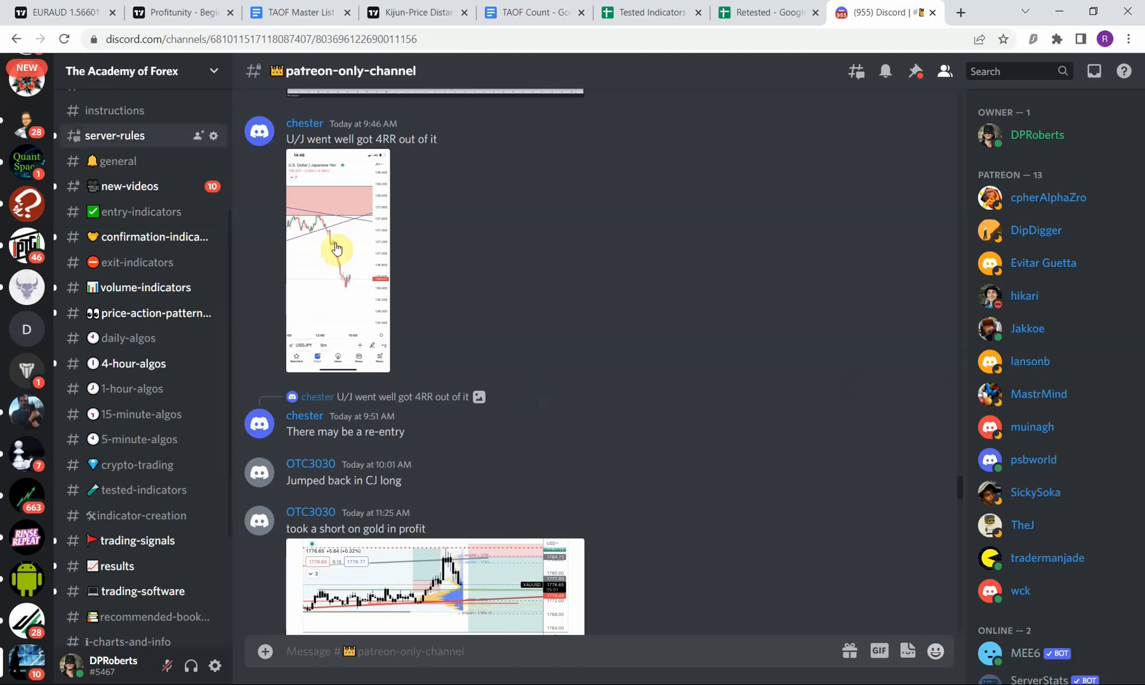
# Return to the EURAUD daily chart annotated with '50 / 19 W / 38%'.
pyautogui.click(59, 13)
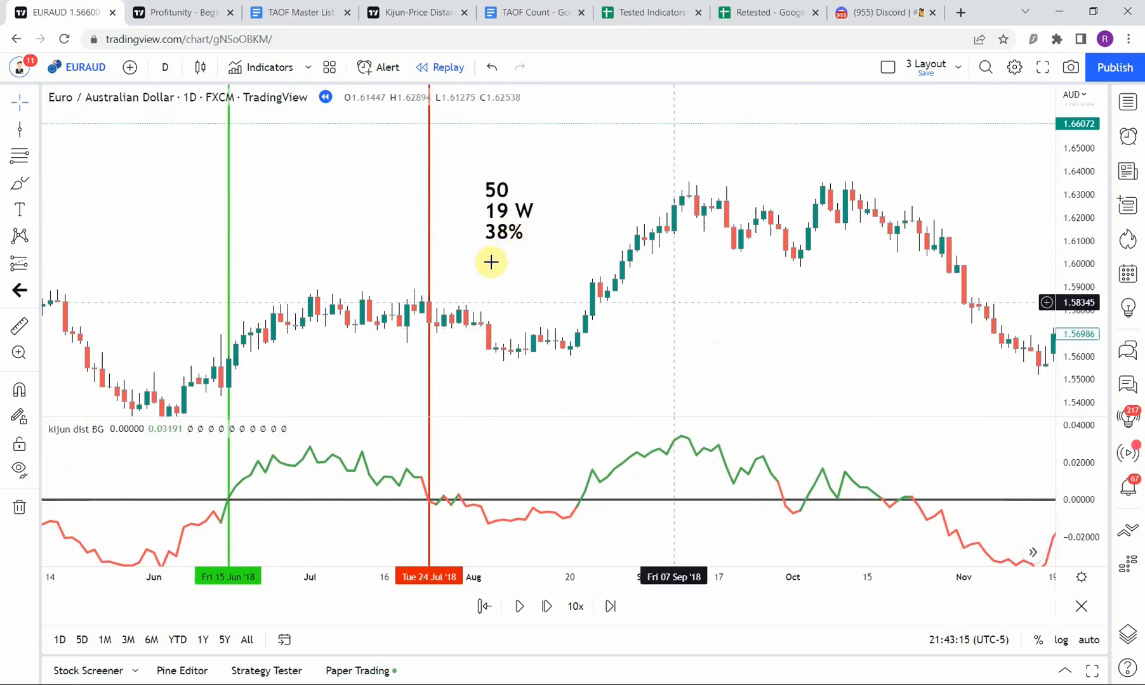
pyautogui.moveTo(720, 334)
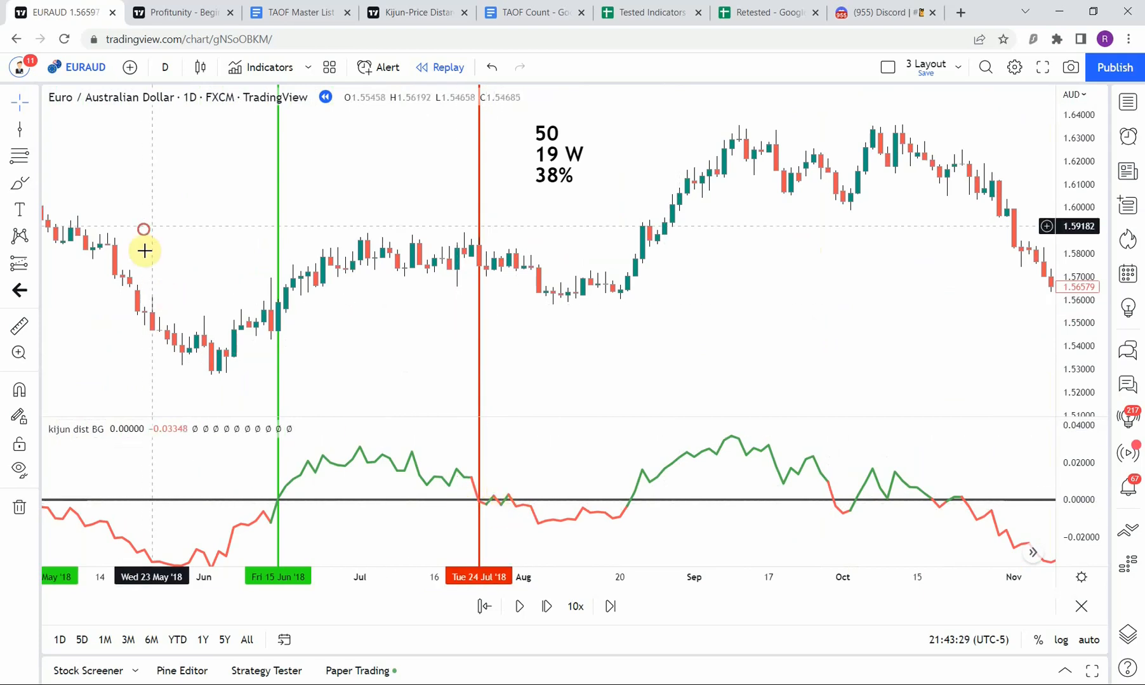
pyautogui.moveTo(144, 251); pyautogui.dragTo(414, 283)
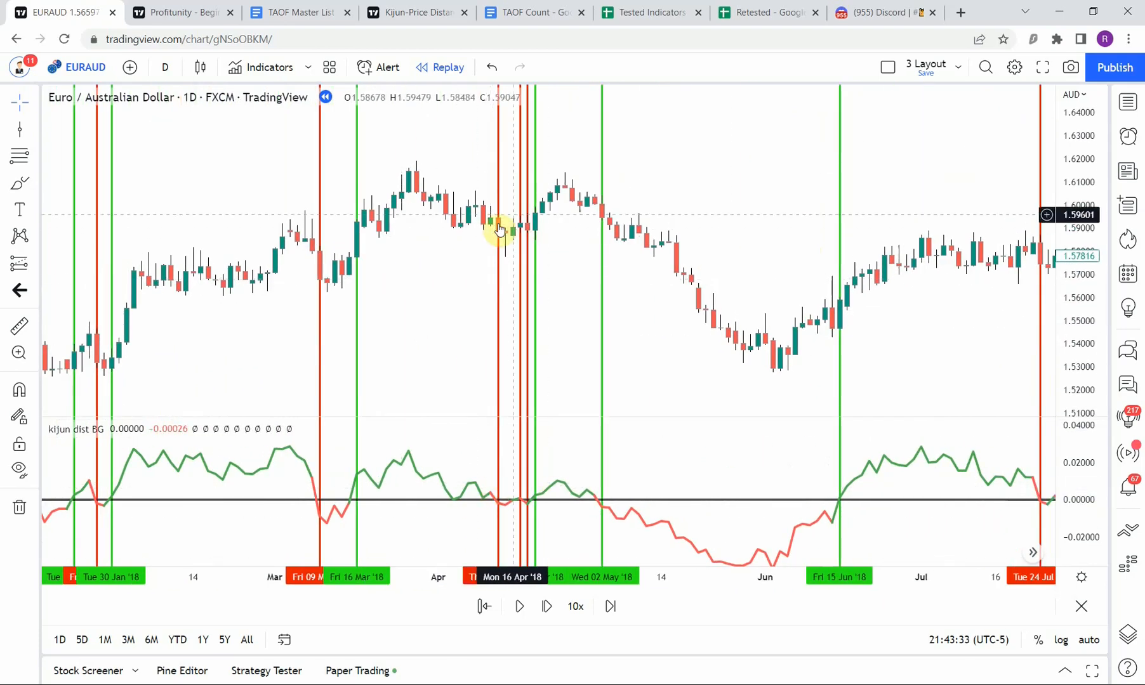
pyautogui.moveTo(500, 241)
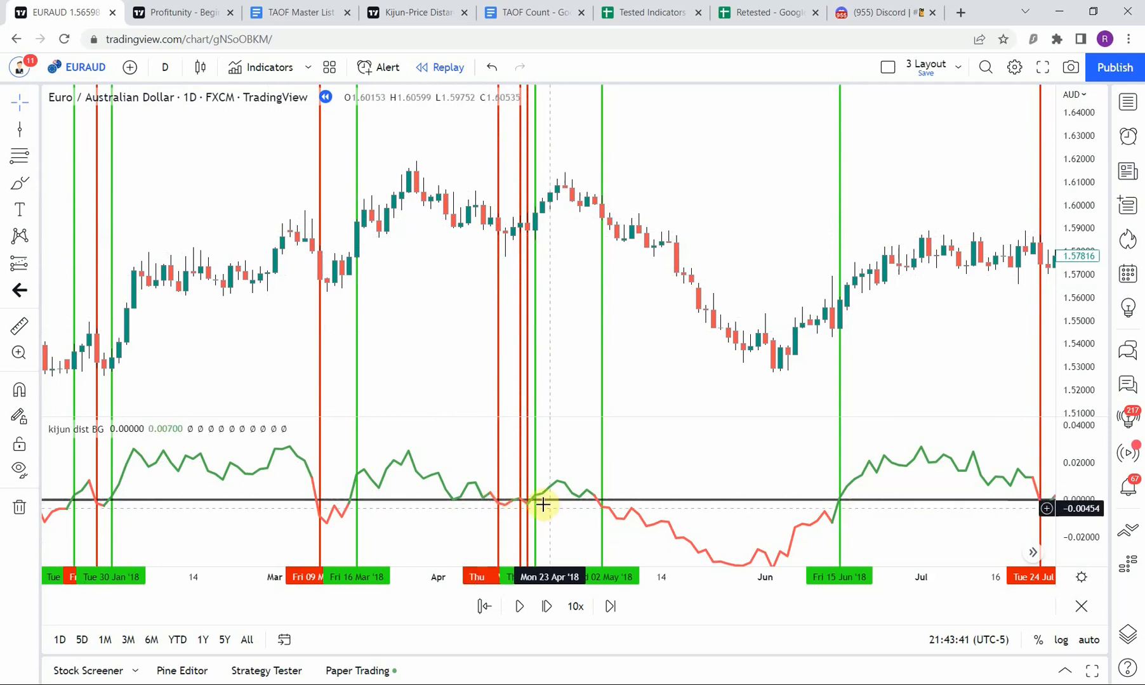
pyautogui.moveTo(454, 504)
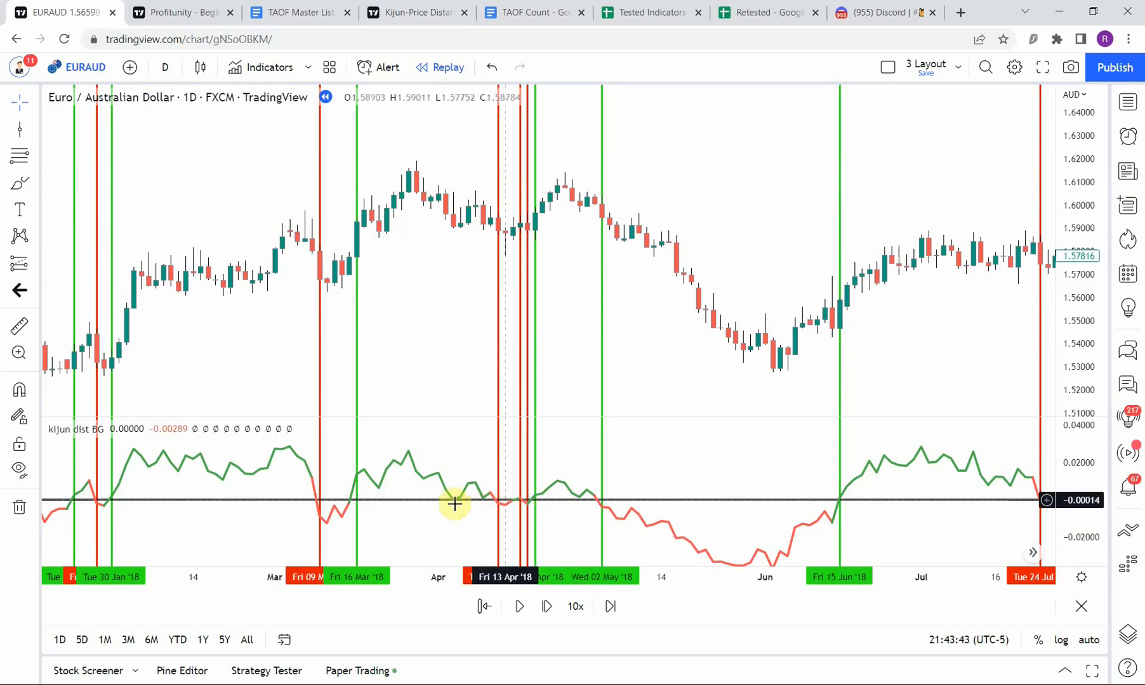
pyautogui.moveTo(408, 277)
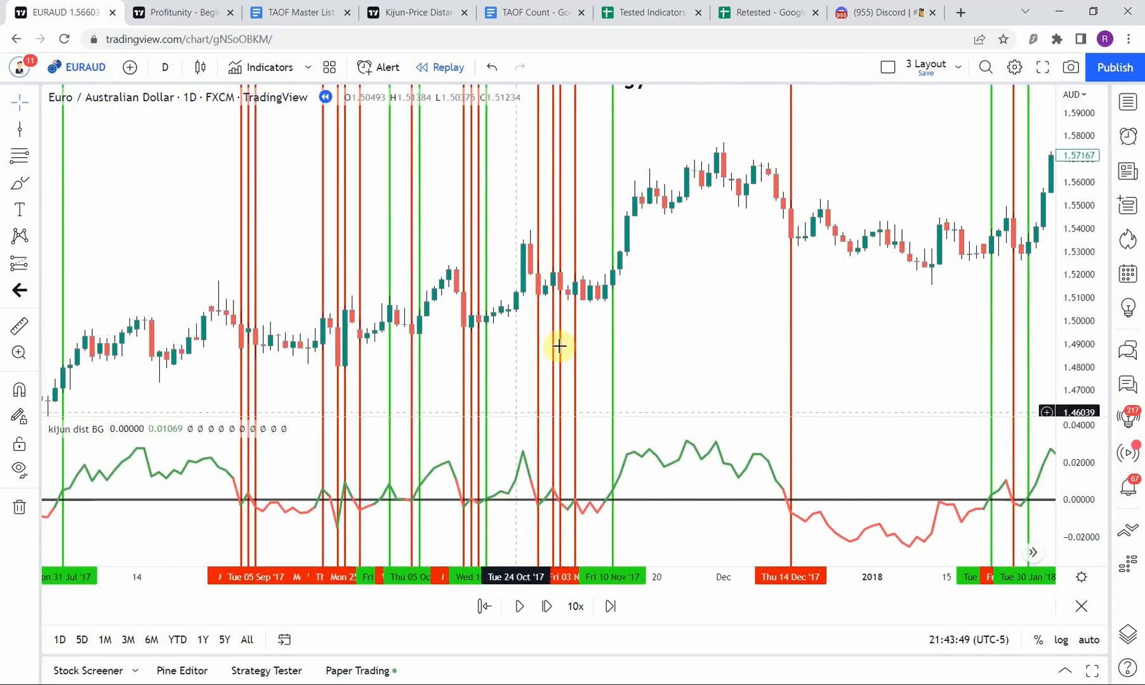
pyautogui.moveTo(708, 321)
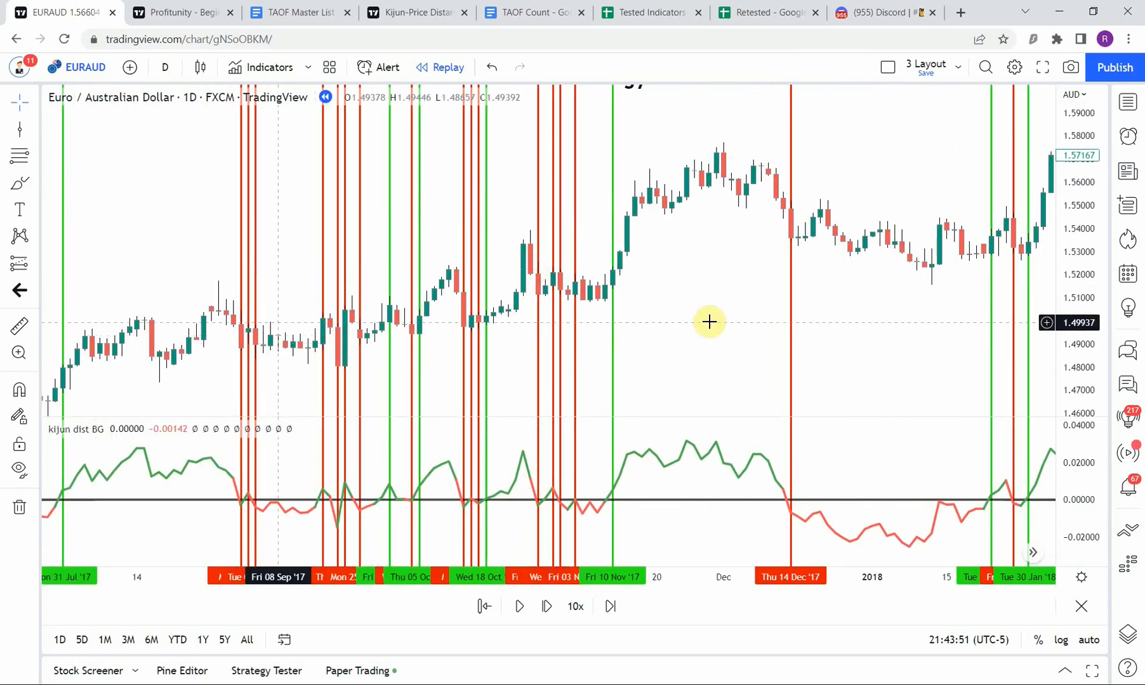
pyautogui.moveTo(153, 275)
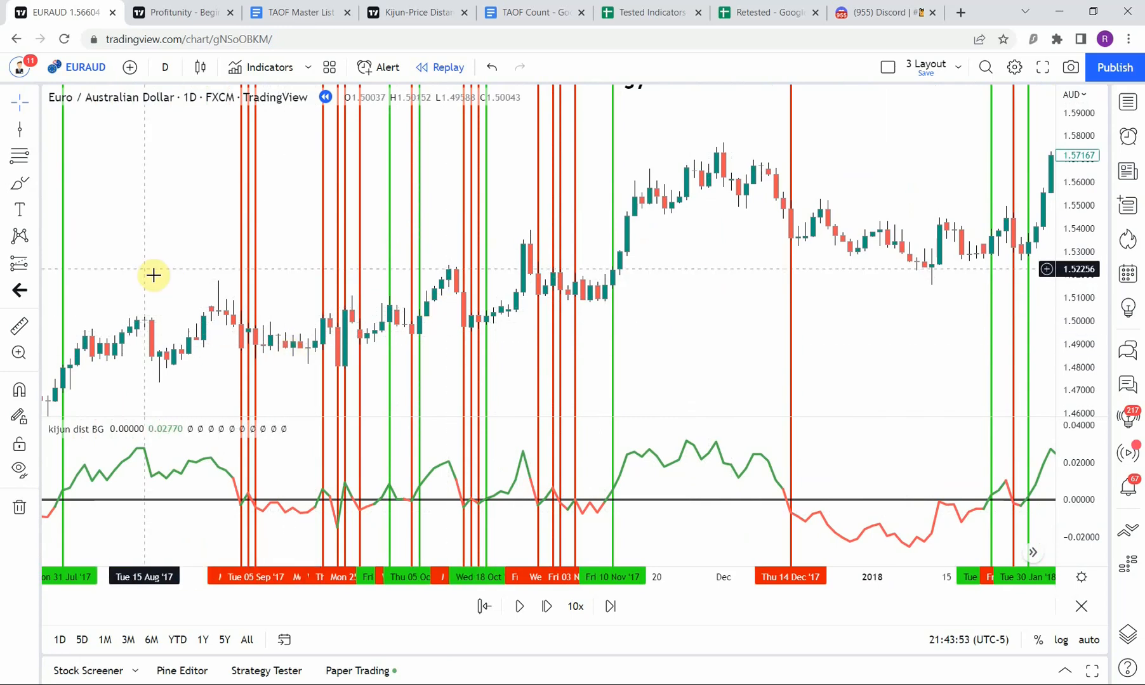
pyautogui.moveTo(524, 344)
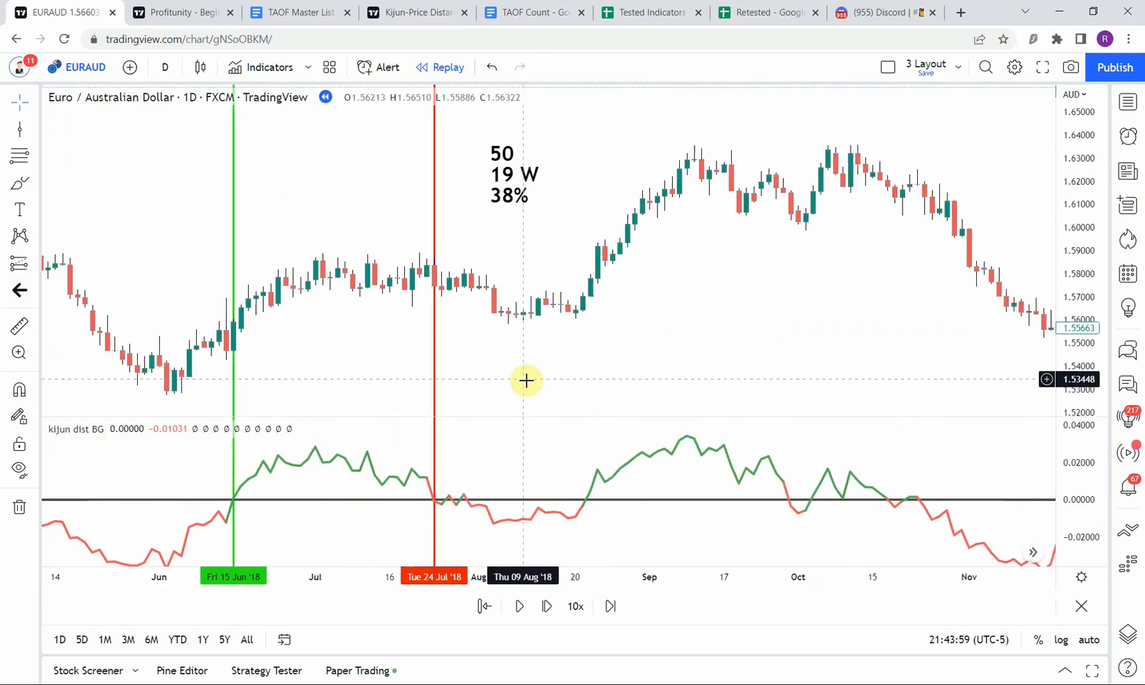
pyautogui.moveTo(526, 380); pyautogui.dragTo(637, 387)
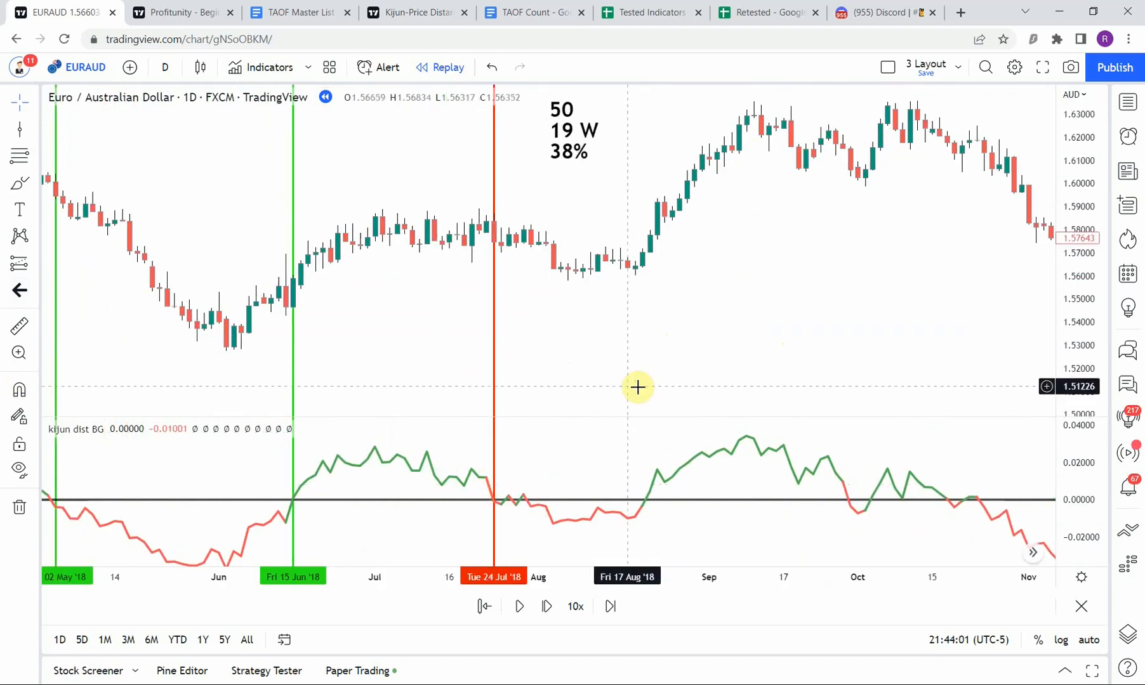
pyautogui.moveTo(475, 496)
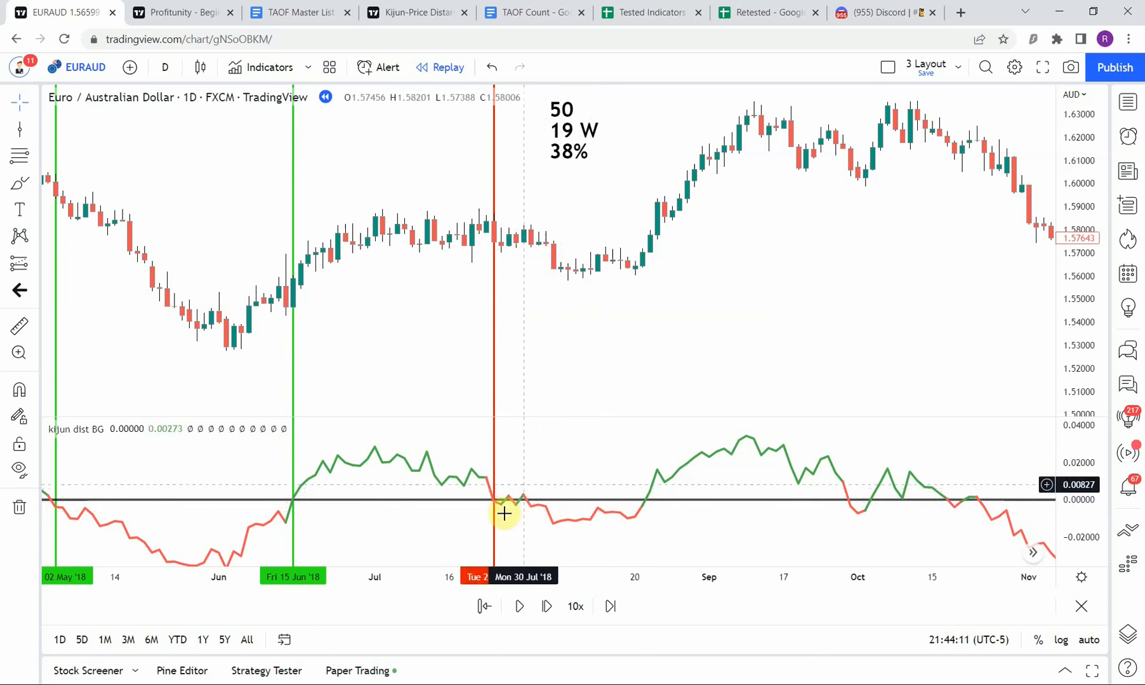
pyautogui.moveTo(545, 337)
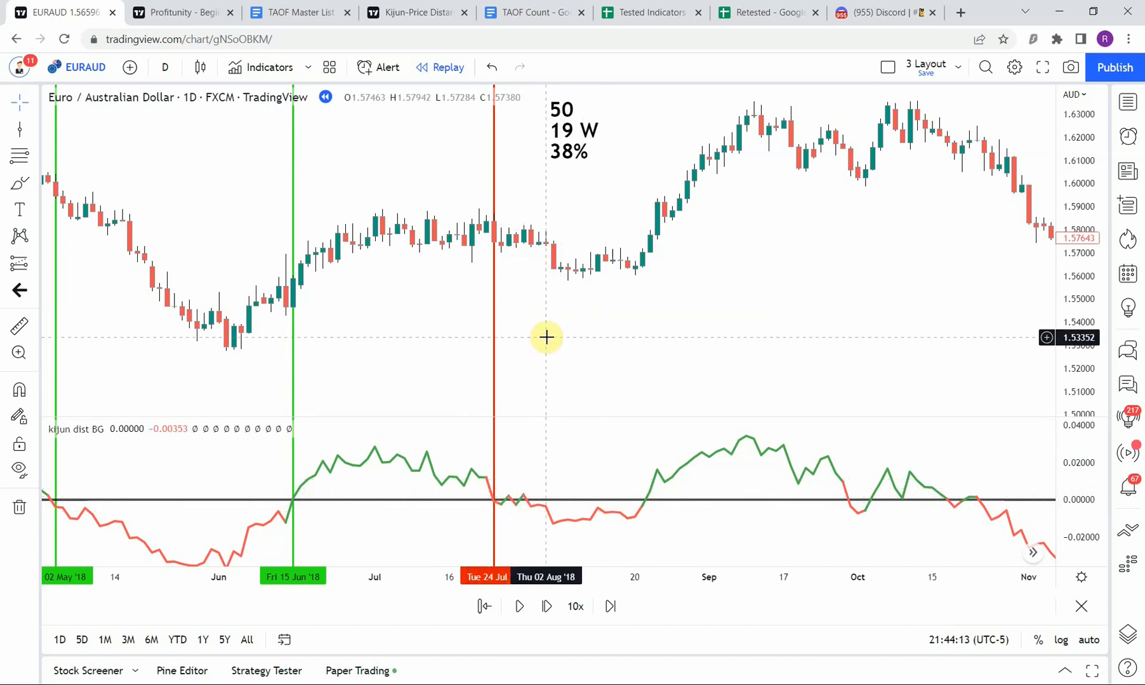